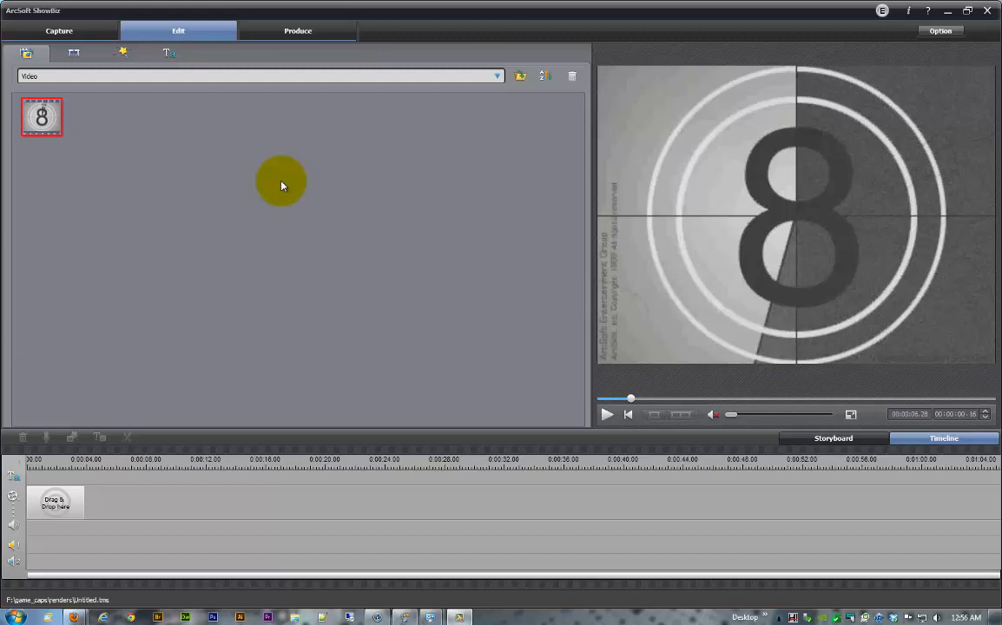
mouse_move(77, 128)
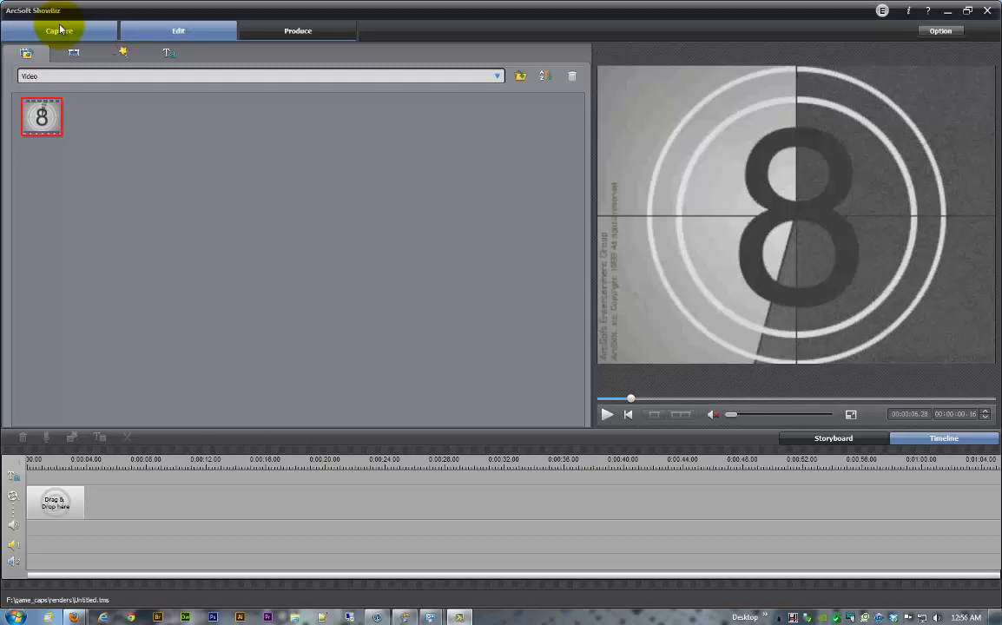
- Browse the Audio and Color media albums, previewing the blue film and green gradient backgrounds
click(177, 32)
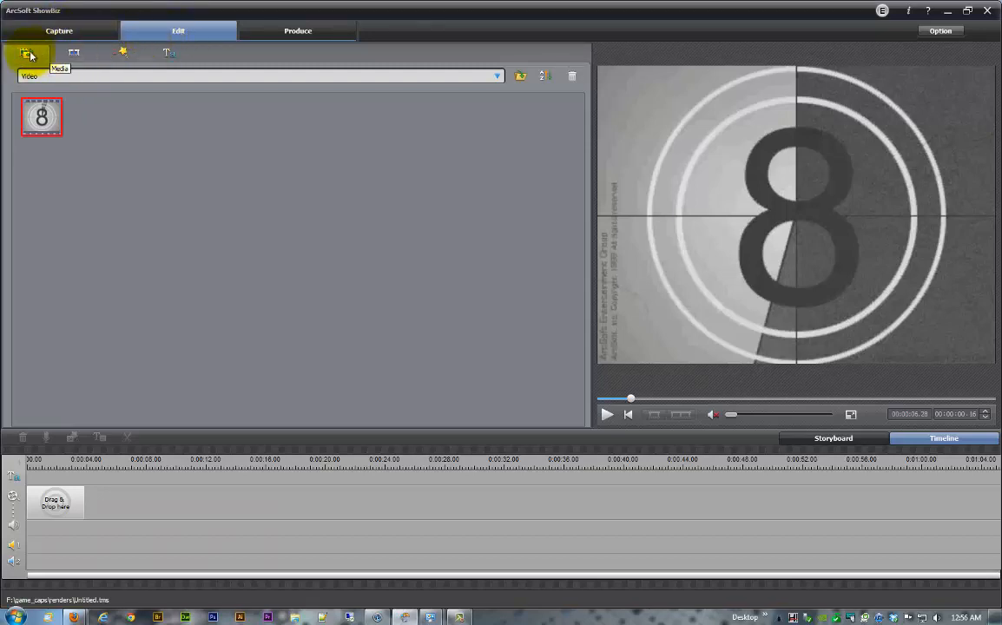
mouse_move(191, 88)
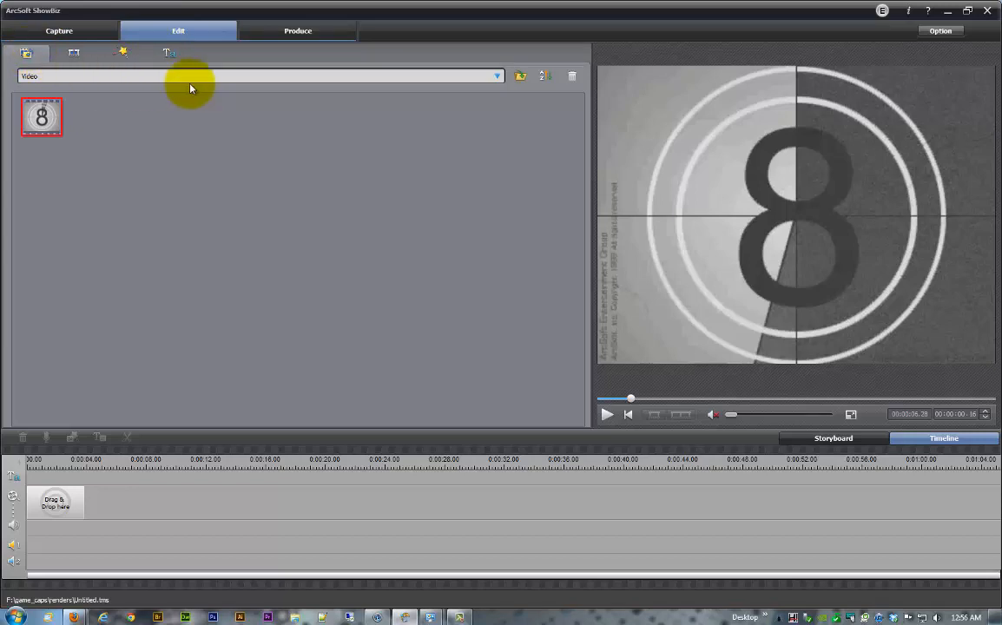
click(497, 76)
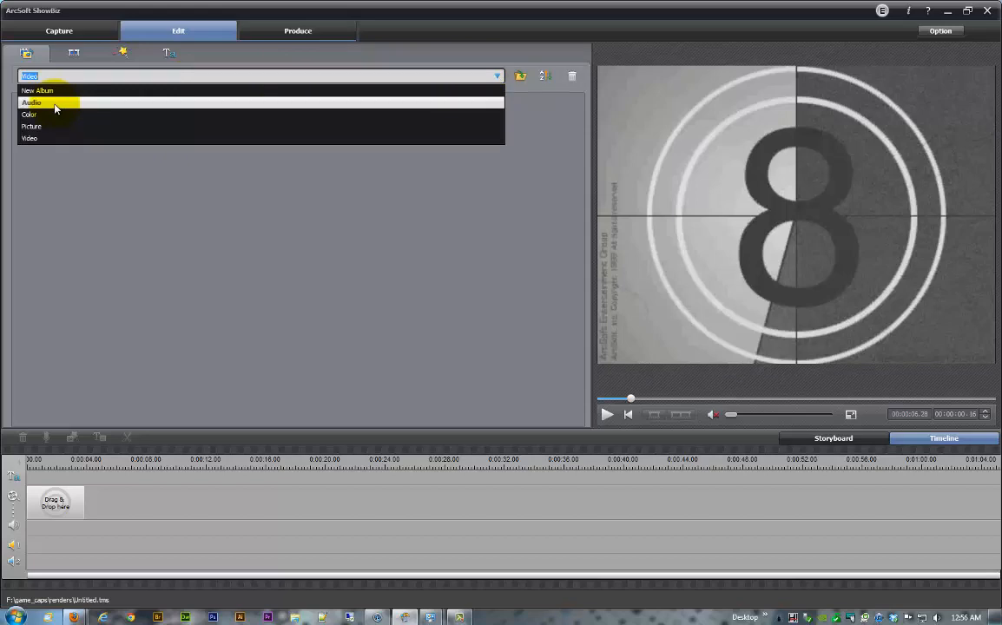
click(31, 103)
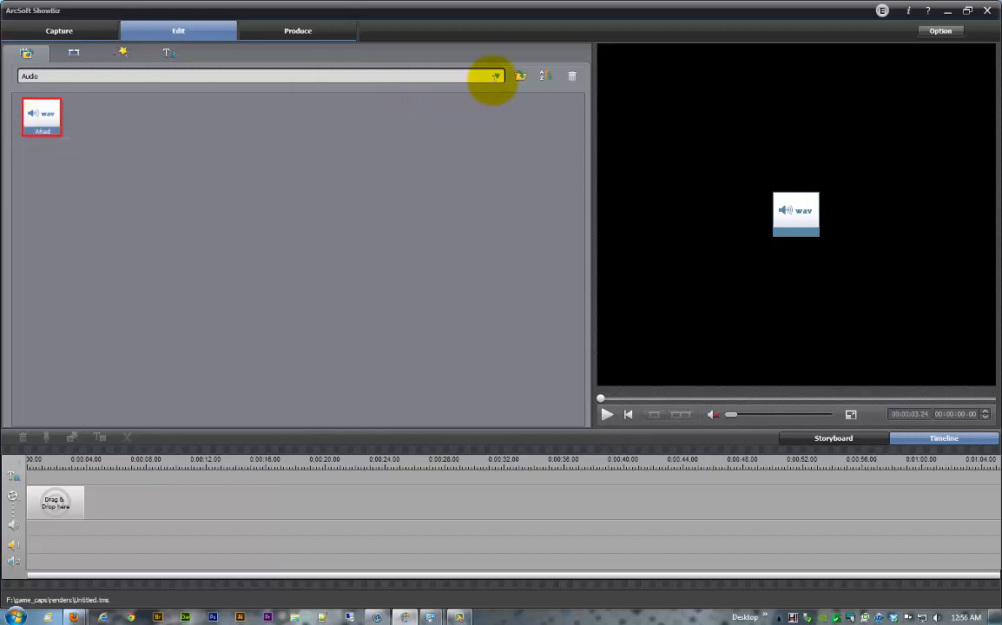
click(495, 77)
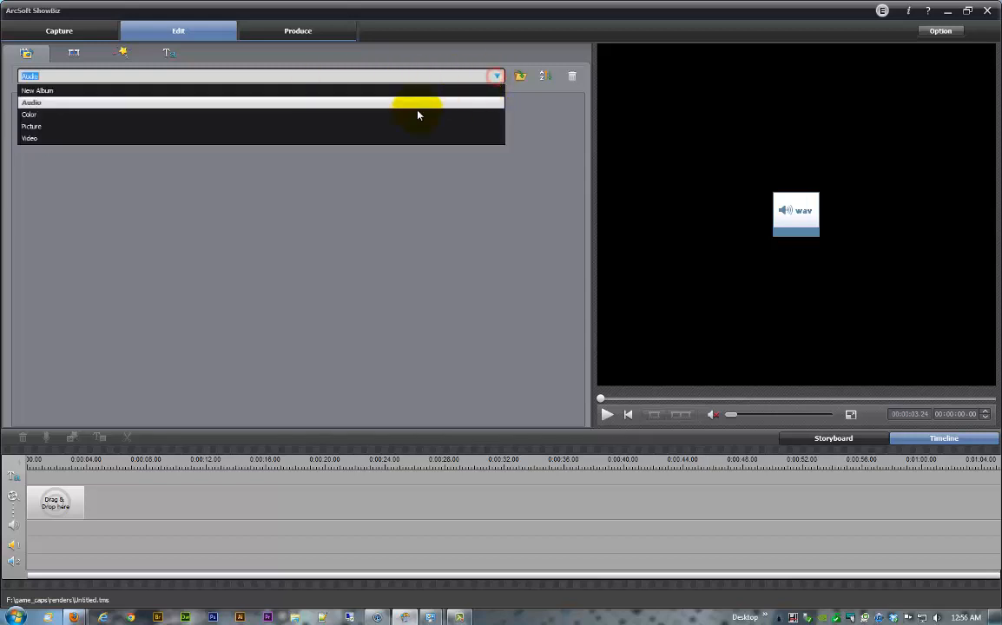
click(29, 115)
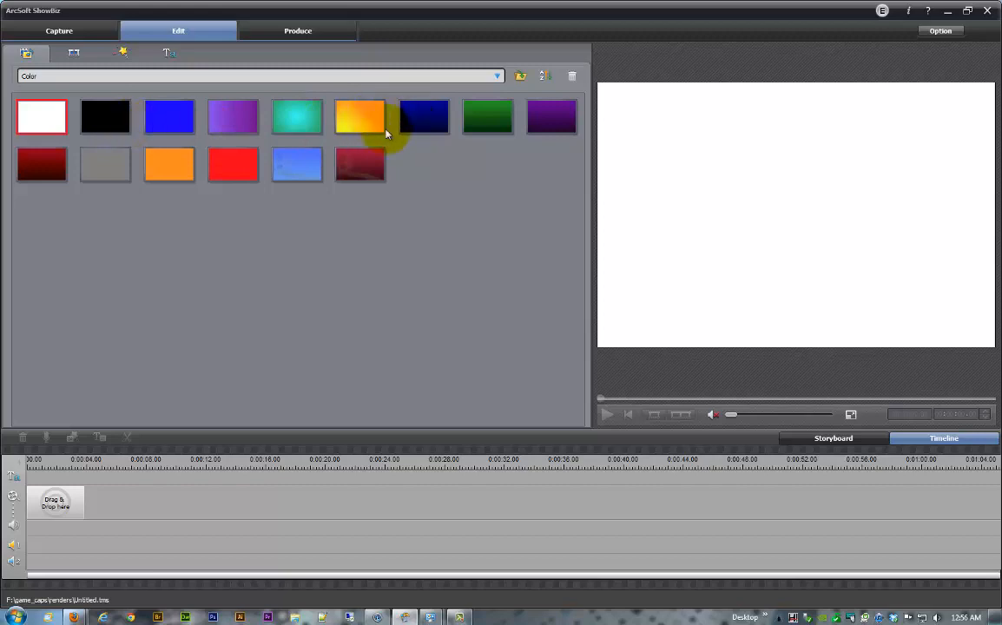
click(297, 163)
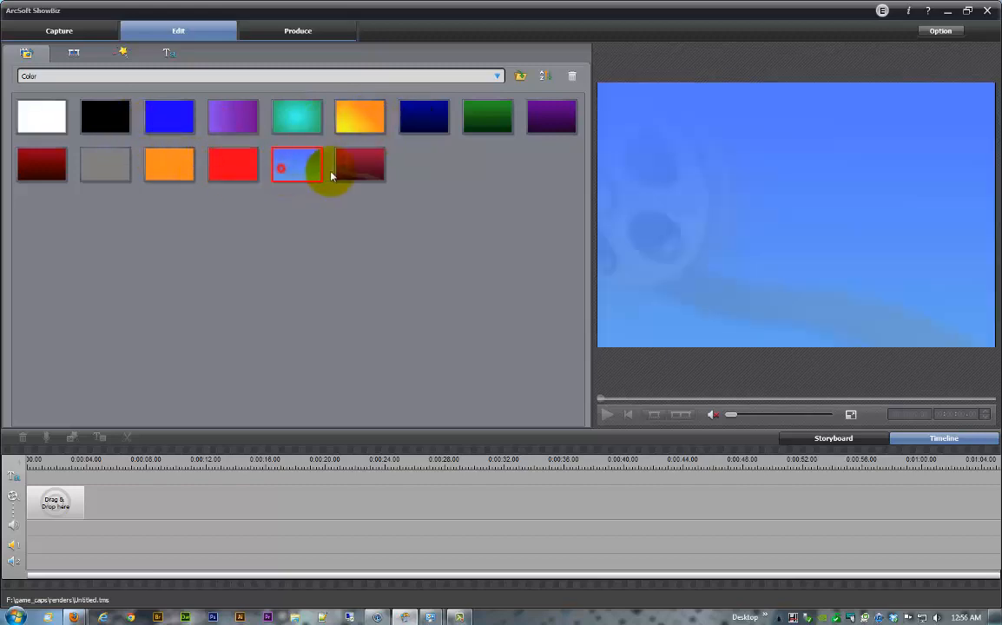
click(486, 116)
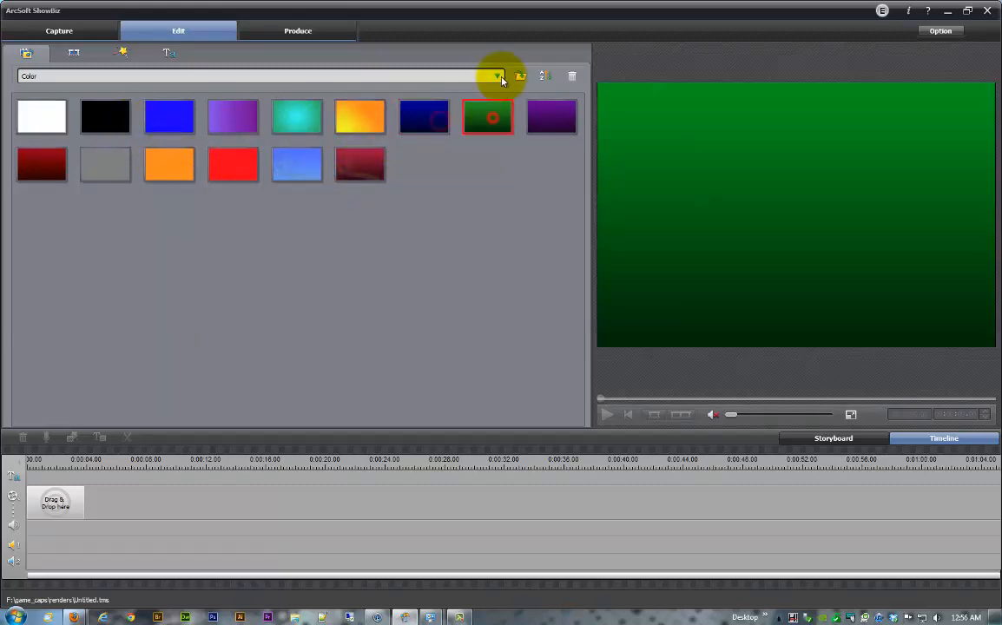
- Look at the Picture and Video albums, then switch to the transitions library
click(497, 76)
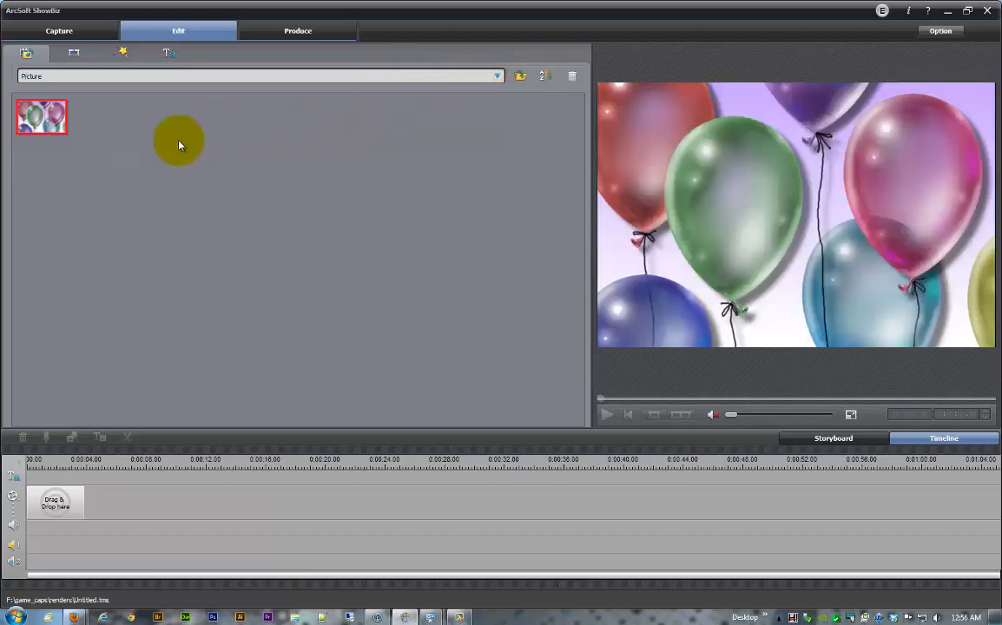
mouse_move(460, 186)
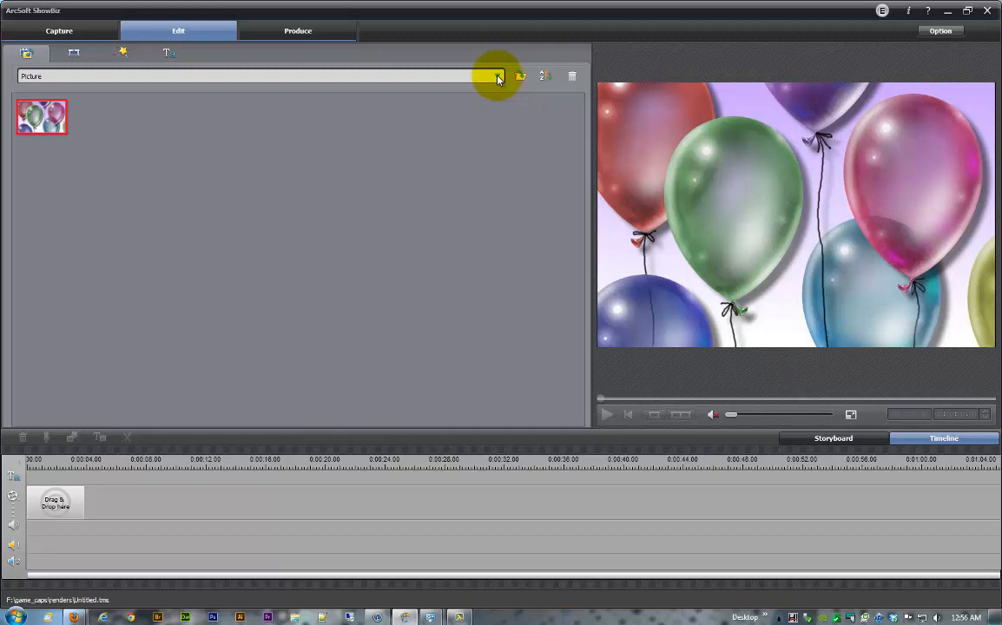
click(497, 77)
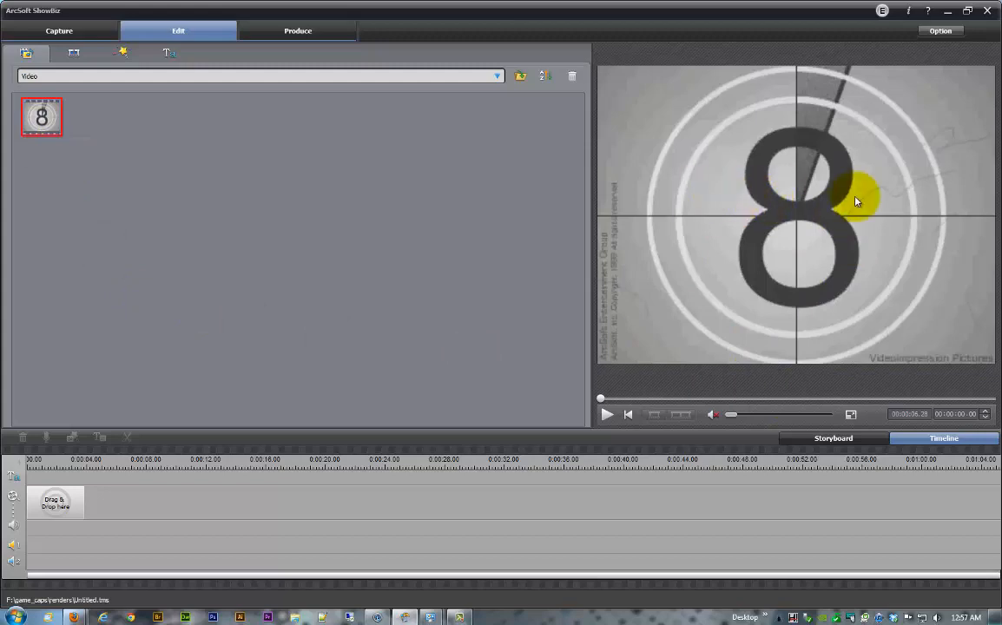
mouse_move(115, 163)
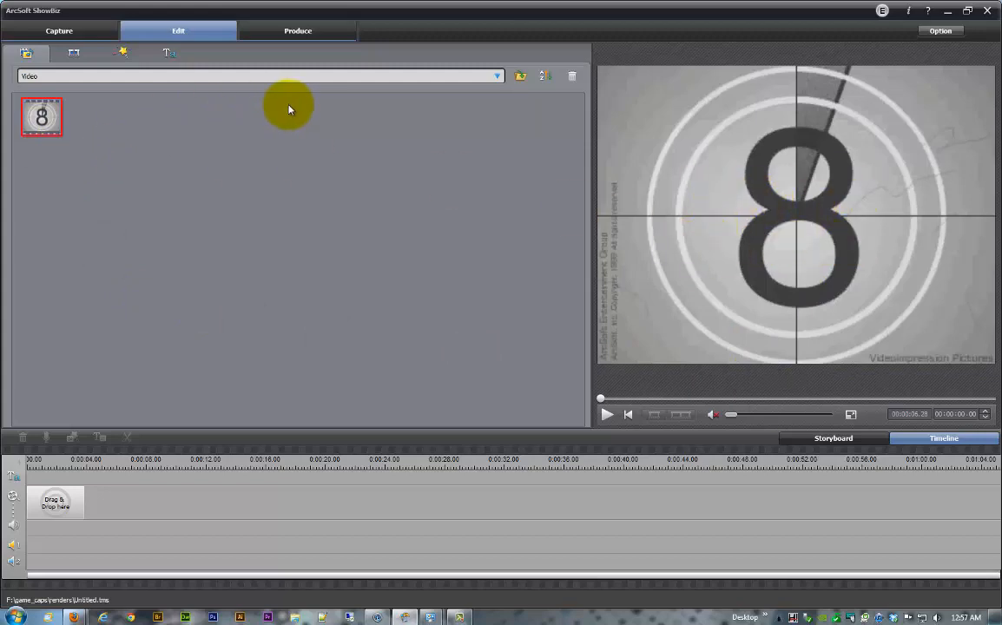
mouse_move(505, 90)
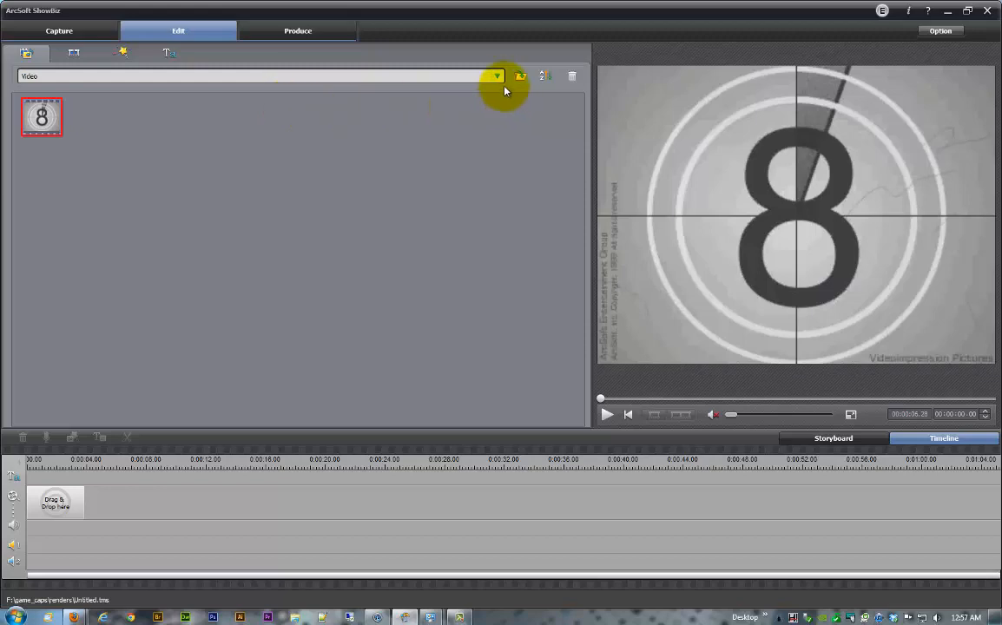
click(497, 76)
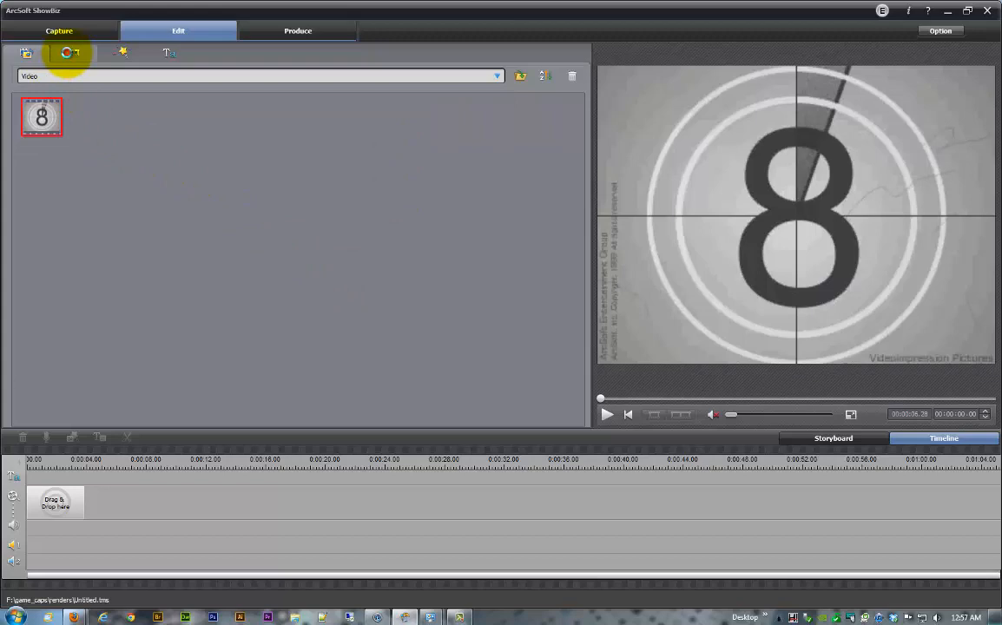
click(73, 52)
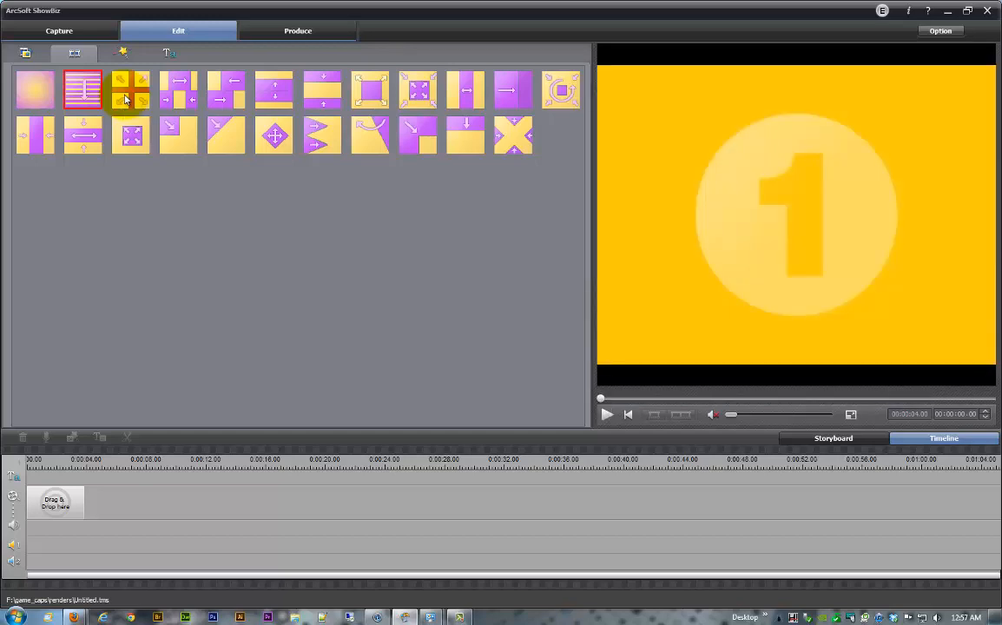
mouse_move(462, 139)
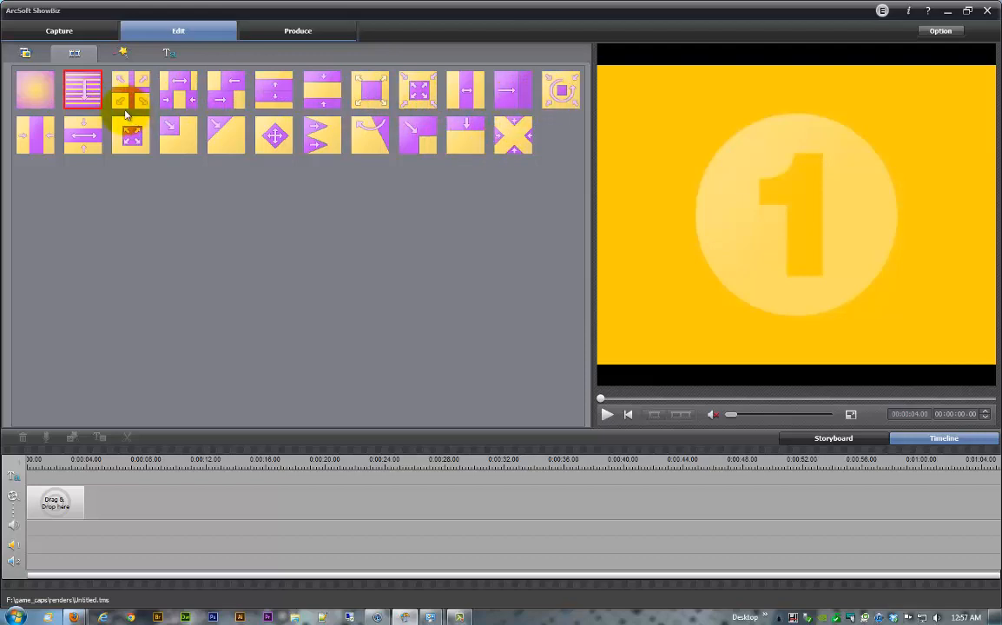
mouse_move(123, 52)
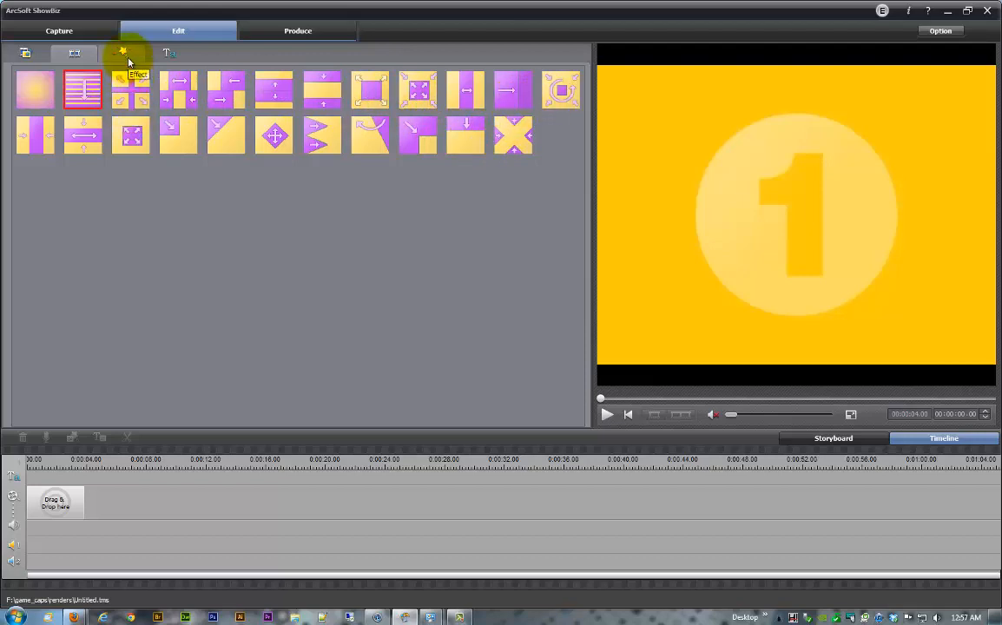
- Show the video effects library and preview the red tint, mirrored pattern and another effect
click(122, 52)
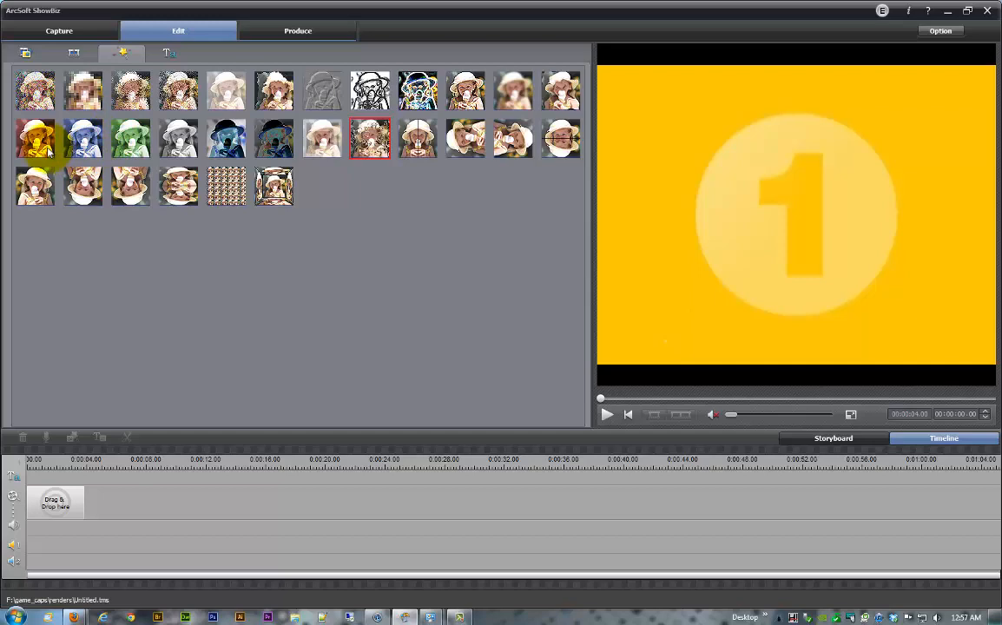
click(34, 139)
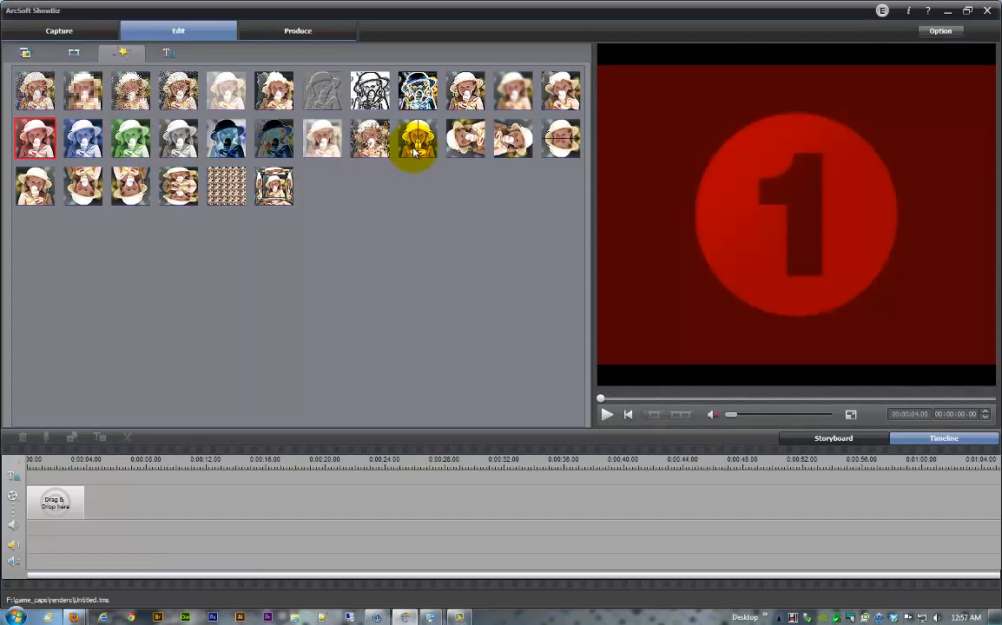
click(35, 139)
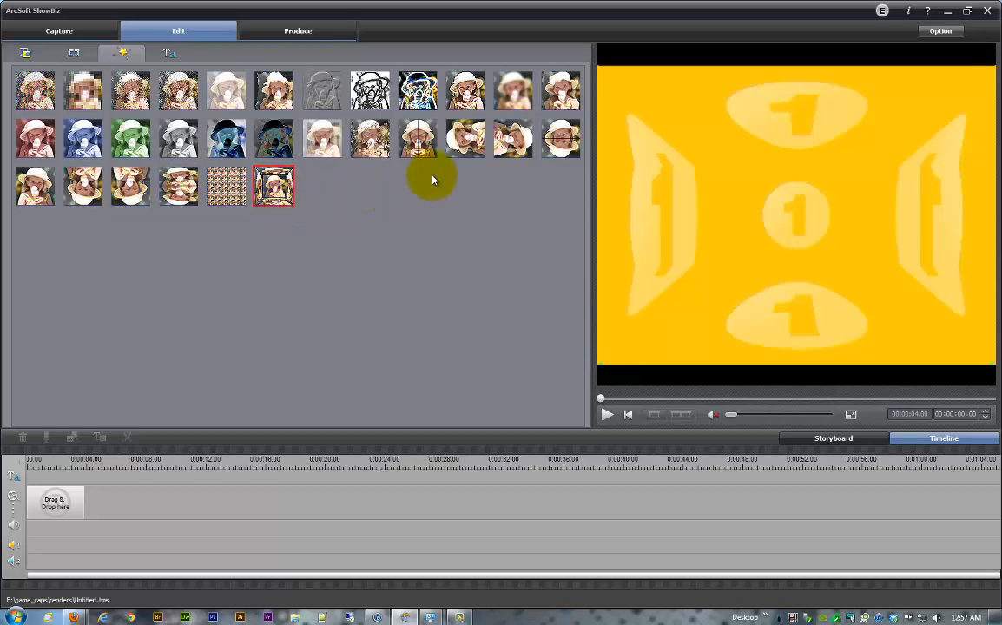
click(417, 139)
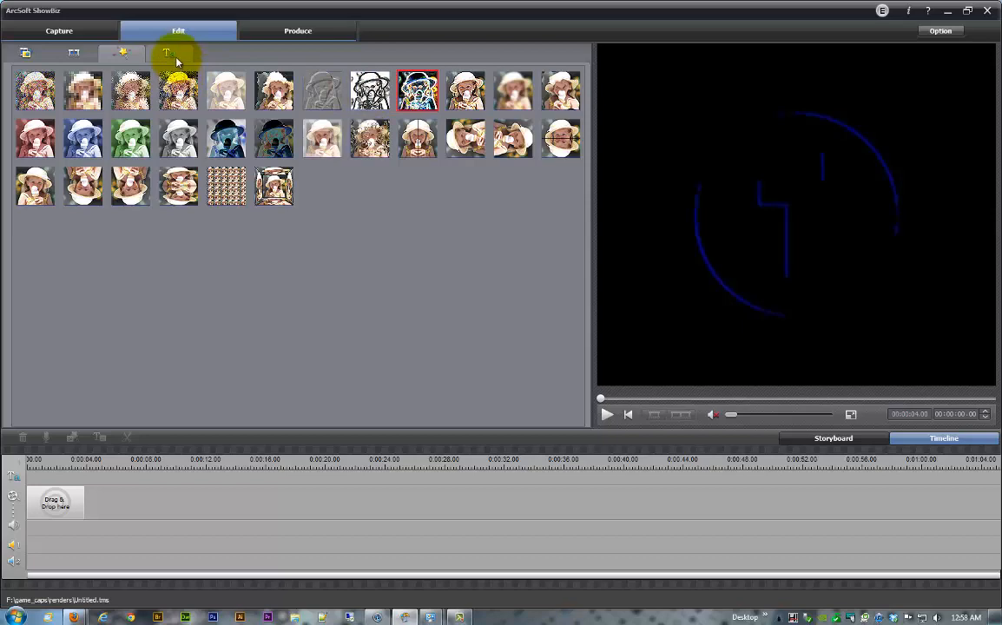
- Show the text title style library with its 3D letter styles
click(167, 52)
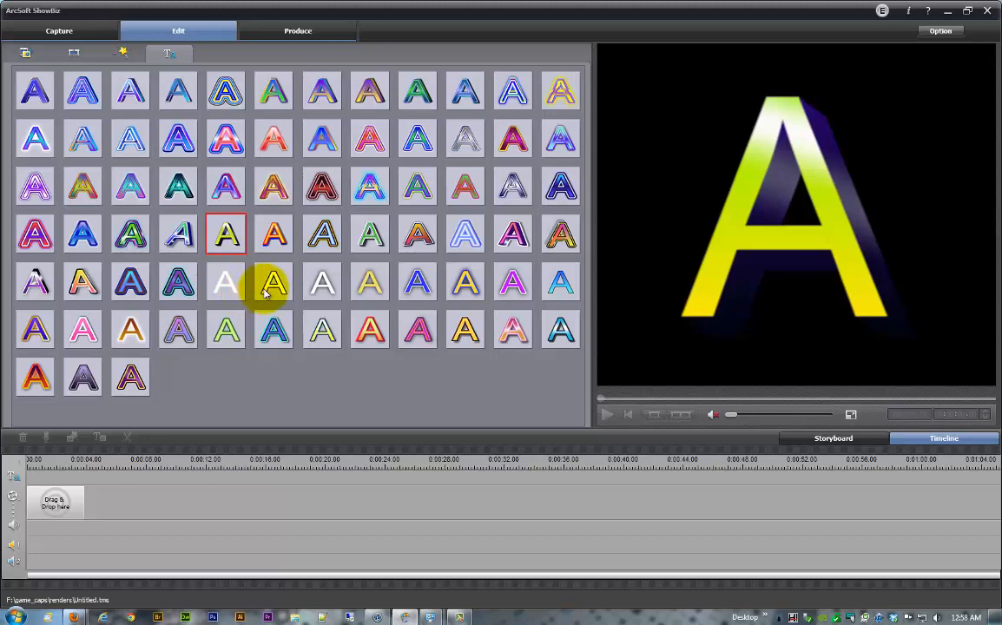
mouse_move(269, 363)
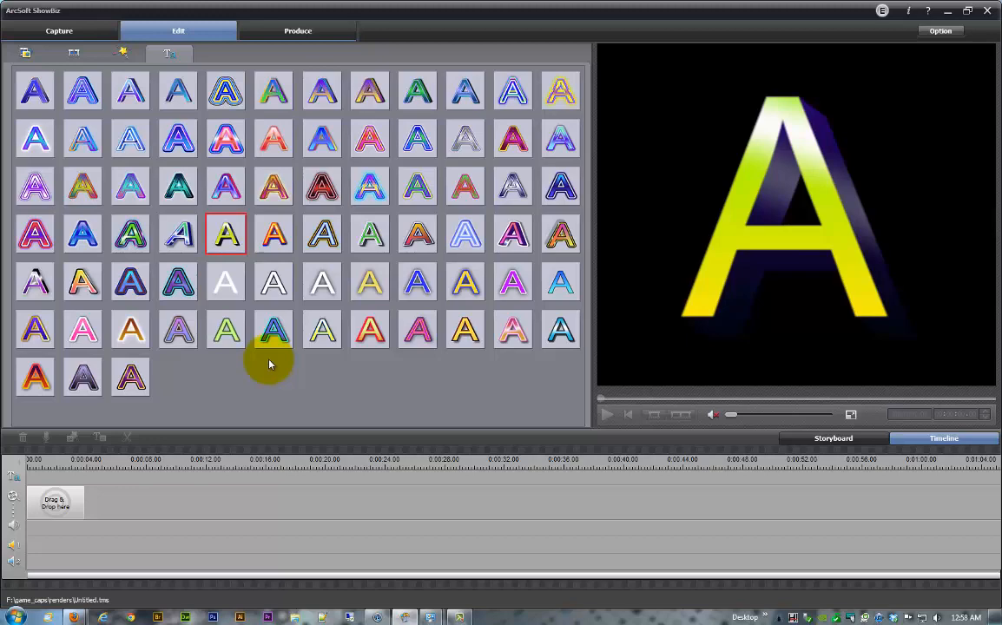
mouse_move(282, 281)
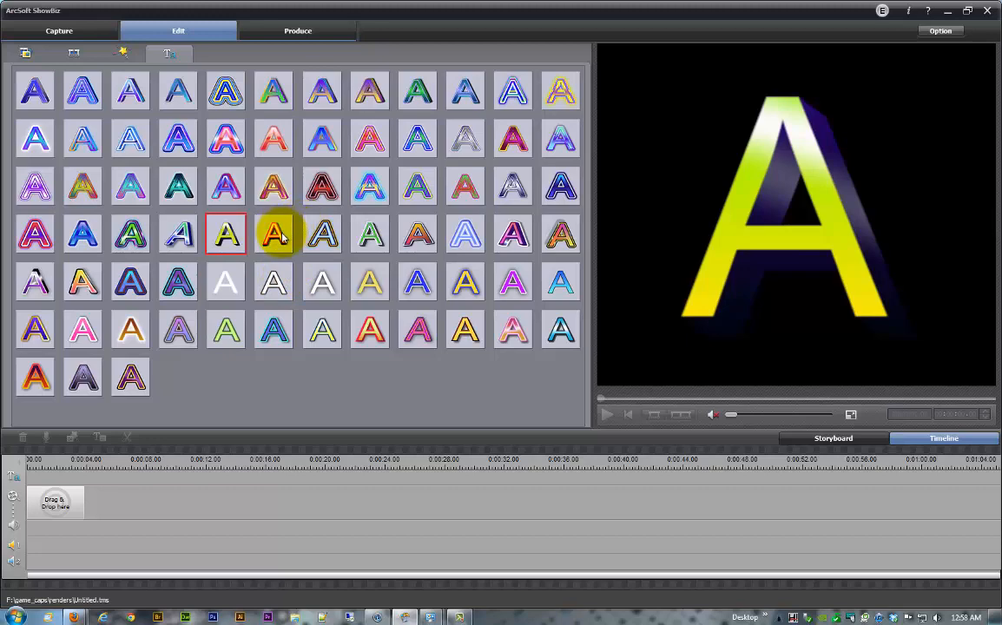
mouse_move(247, 142)
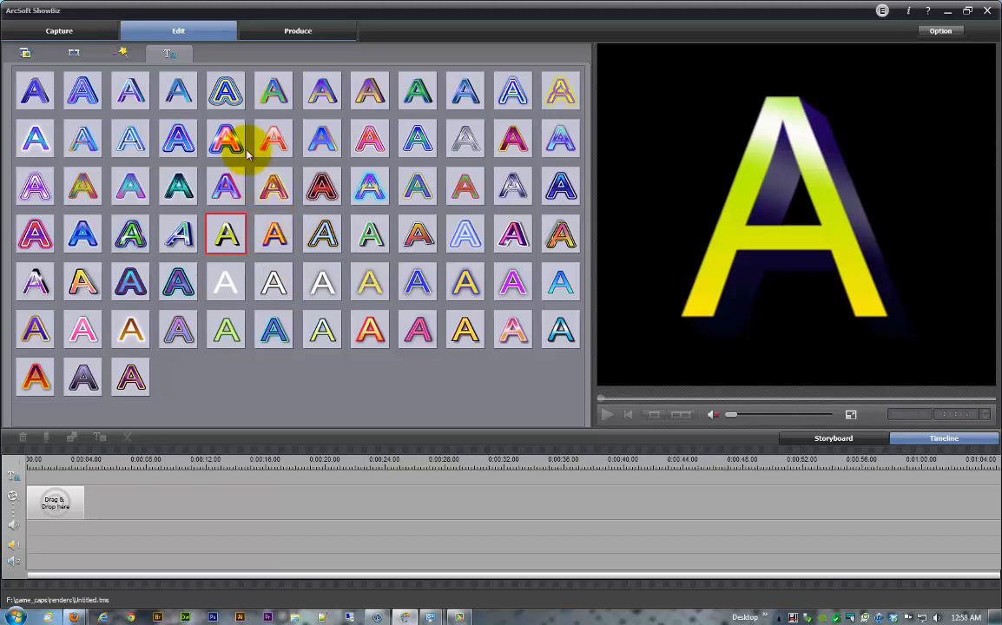
mouse_move(271, 179)
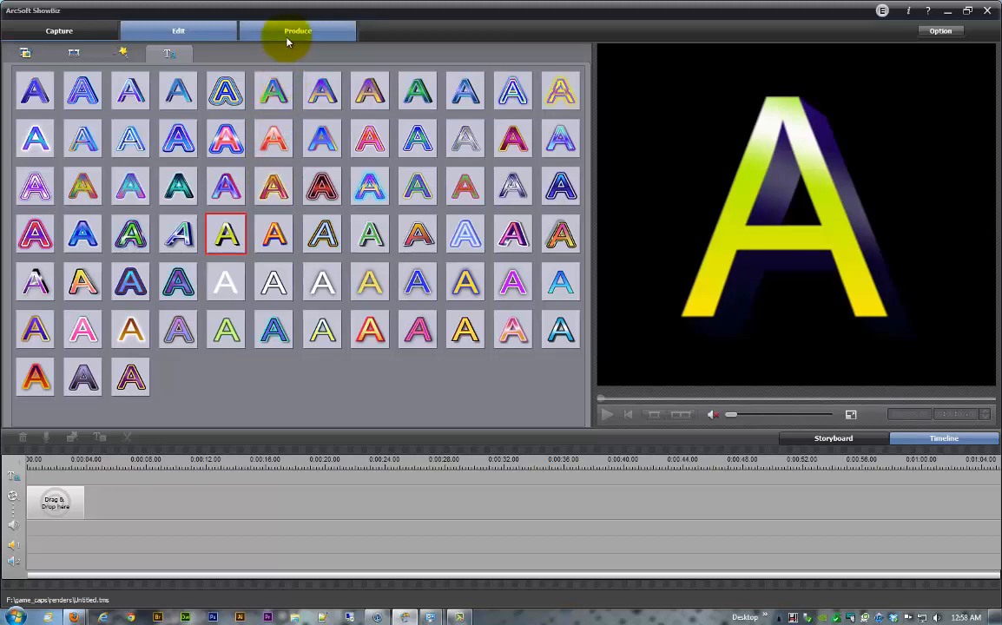
click(297, 31)
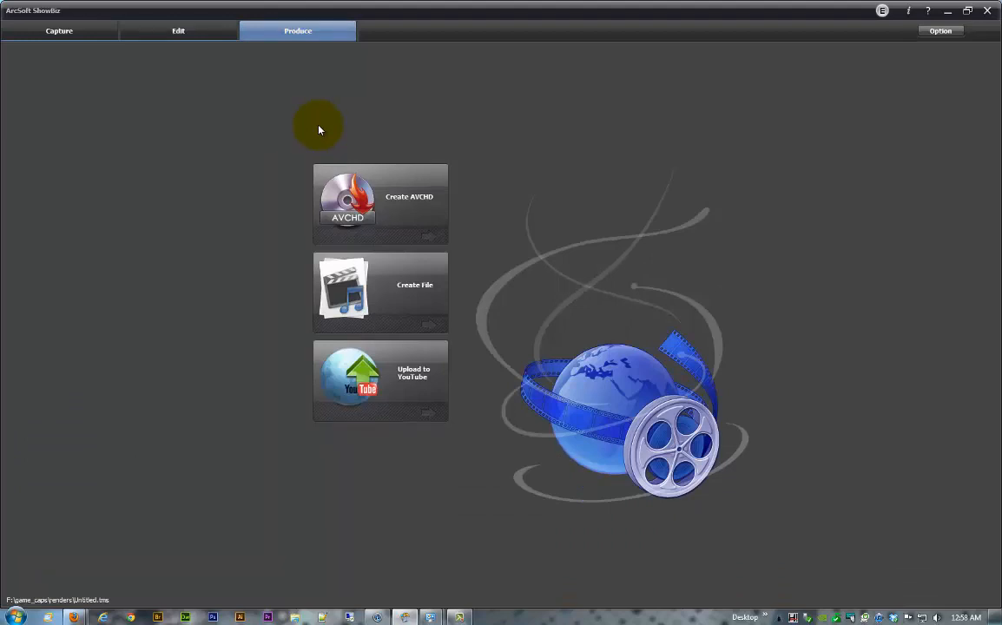
mouse_move(389, 213)
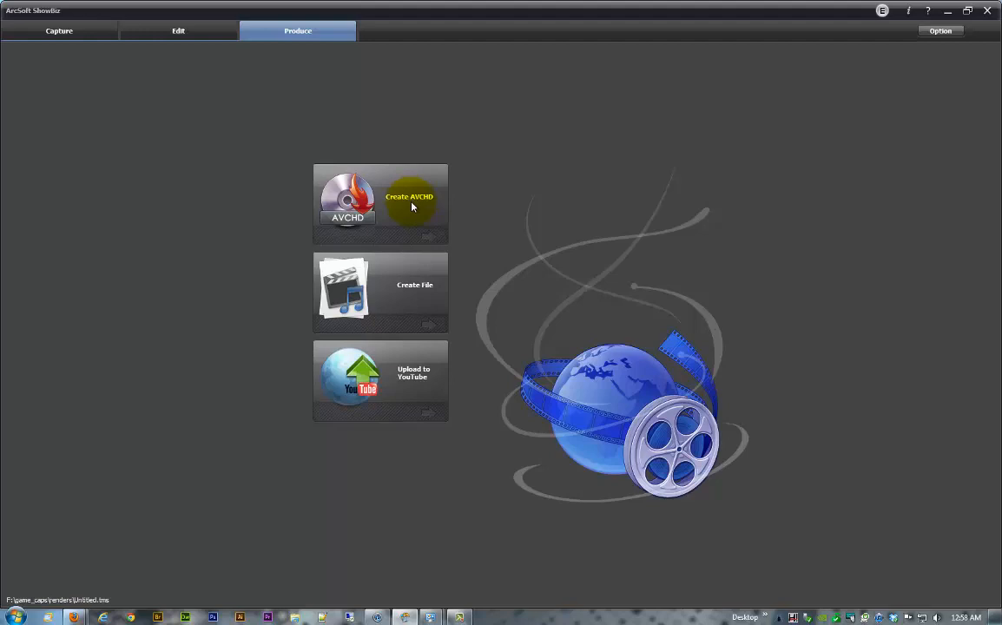
mouse_move(414, 293)
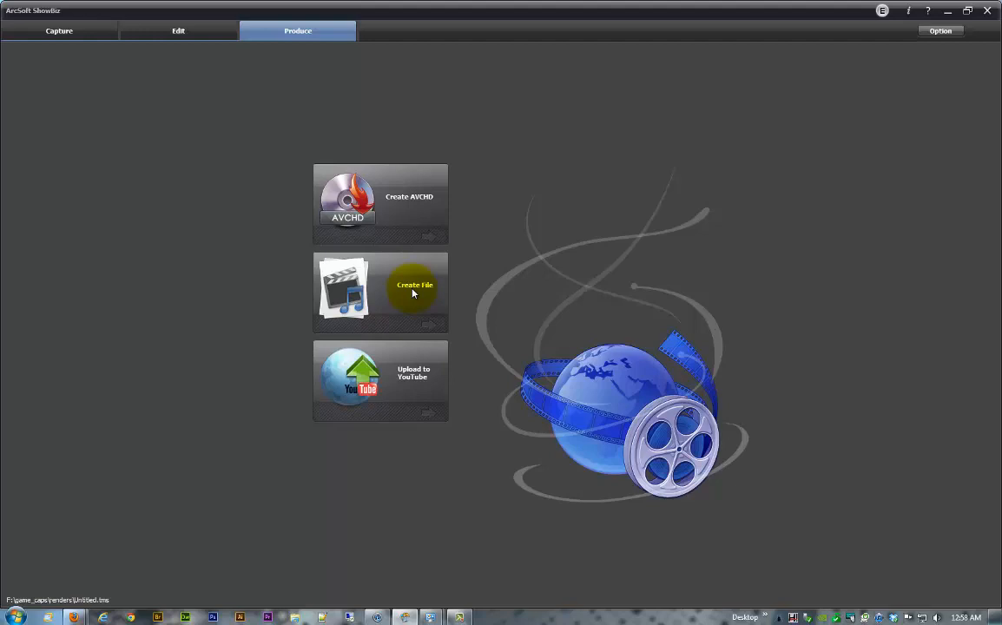
mouse_move(414, 386)
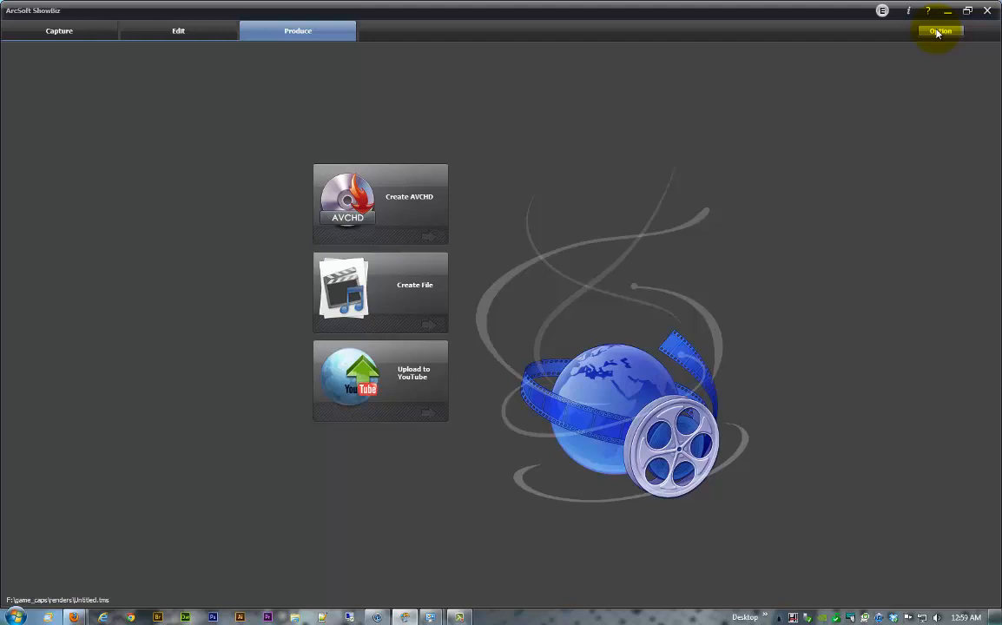
- Reach Preferences from the Option menu at the top right
click(941, 32)
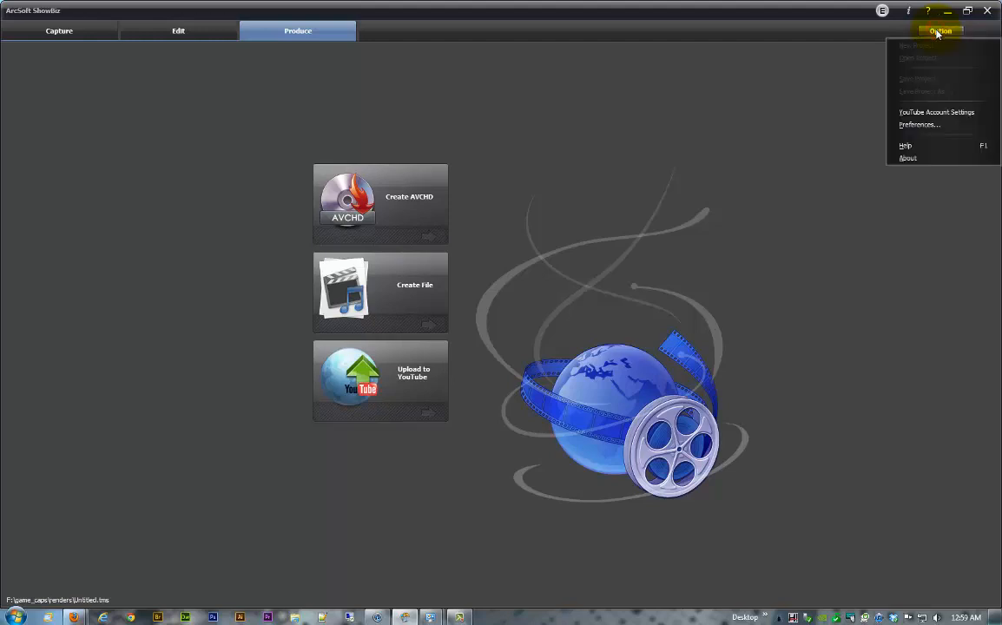
mouse_move(945, 111)
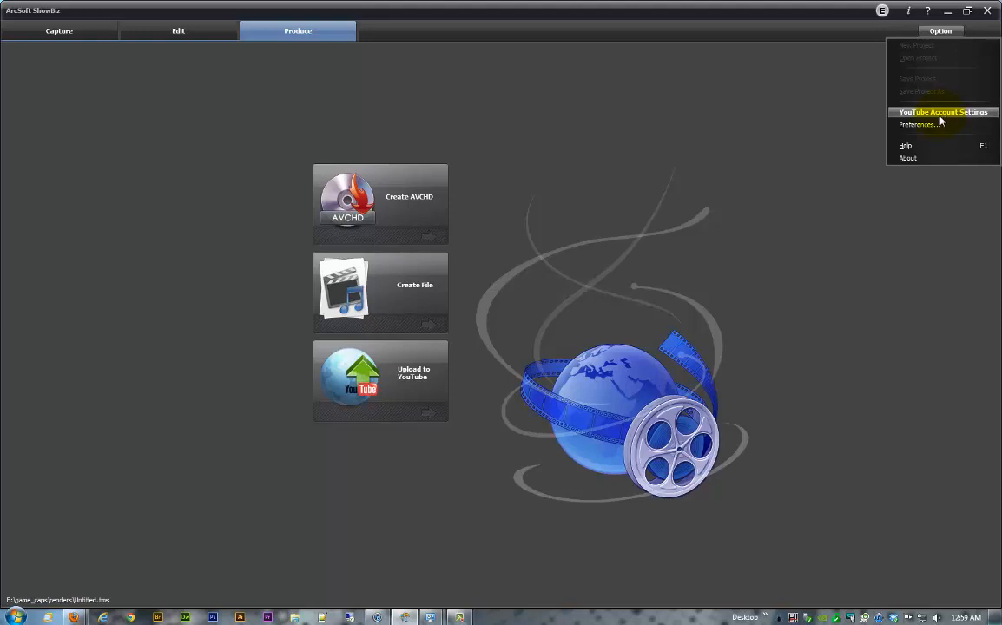
click(917, 125)
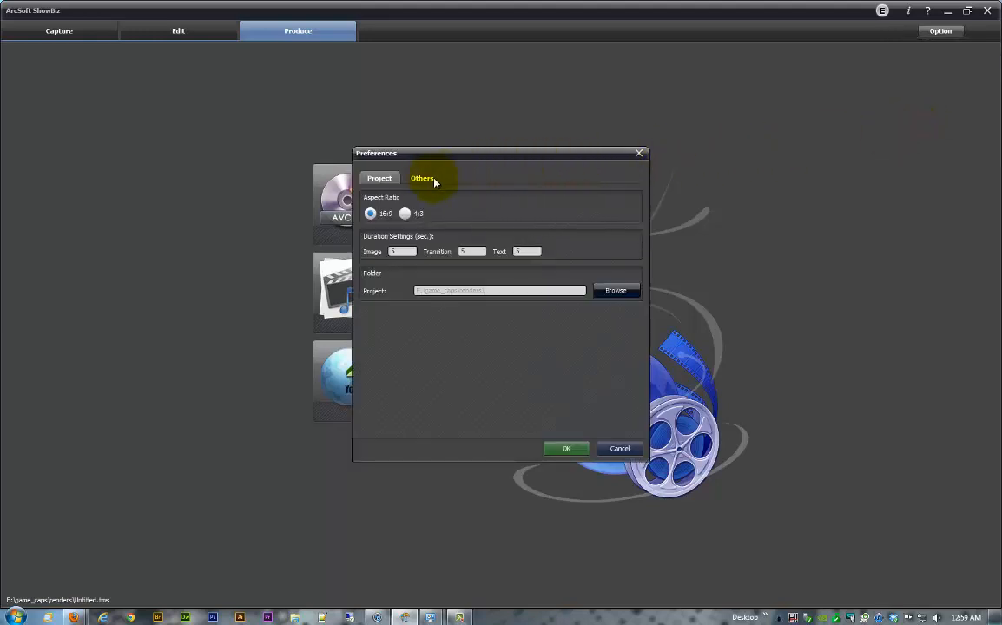
- Keep 16:9 and the project folder path, then move to the Others preferences page
click(378, 177)
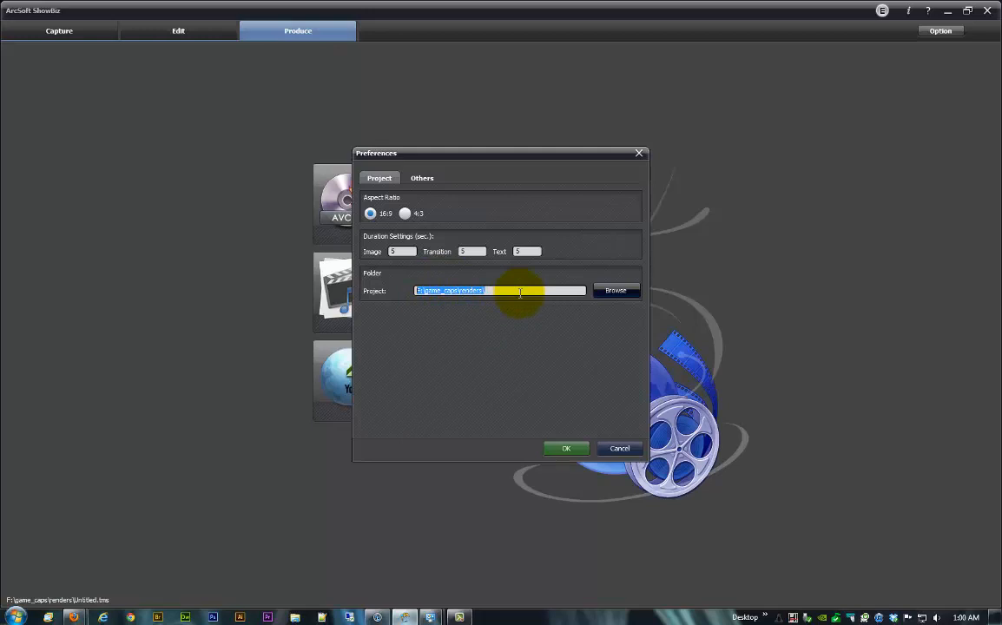
click(422, 177)
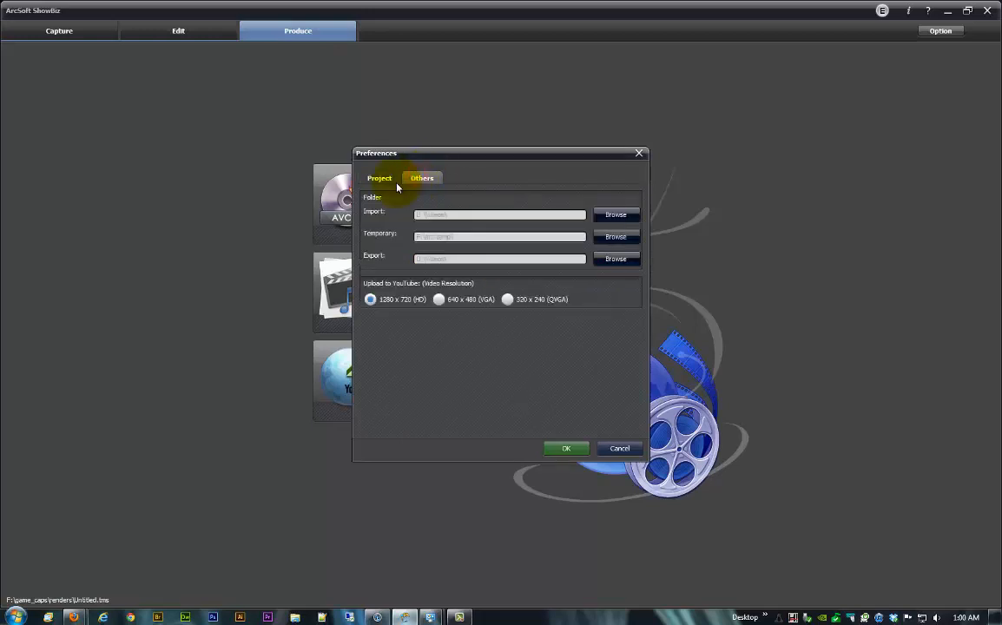
- Review import, temporary and export folders, keep YouTube uploads at 1280 x 720 HD, and confirm
click(379, 177)
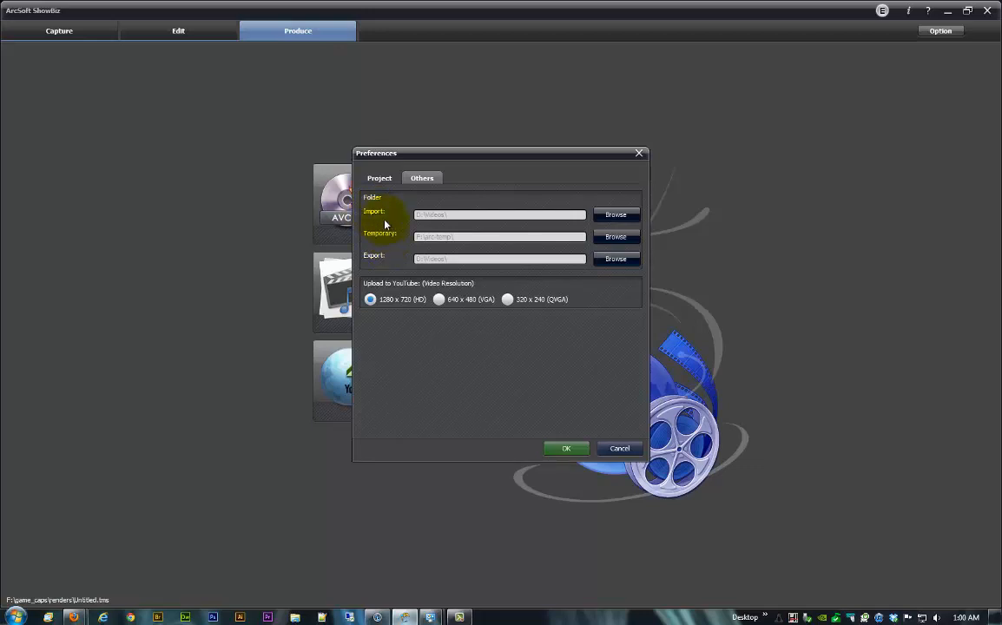
click(500, 237)
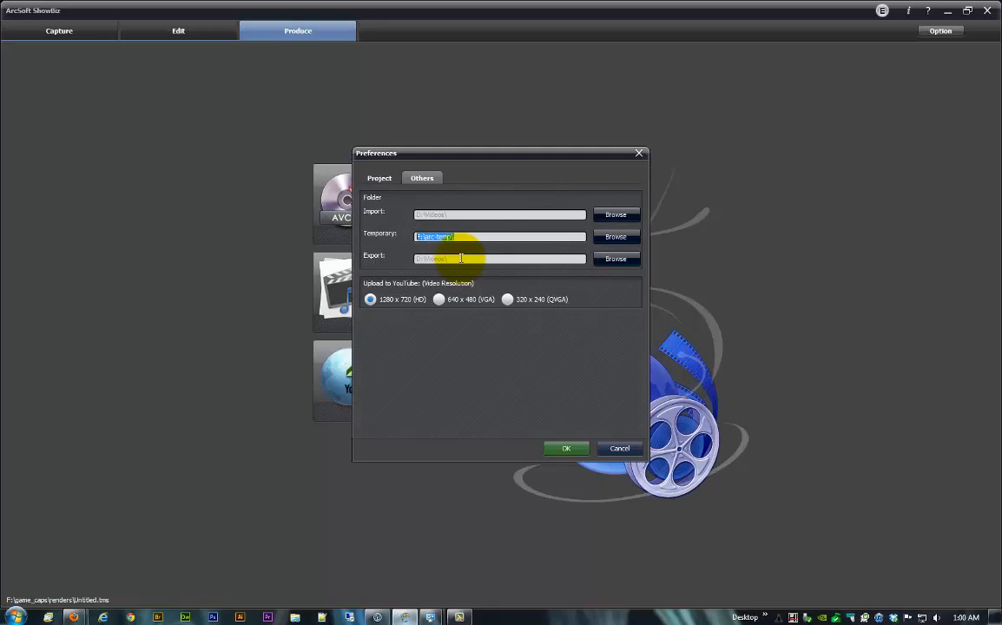
click(500, 257)
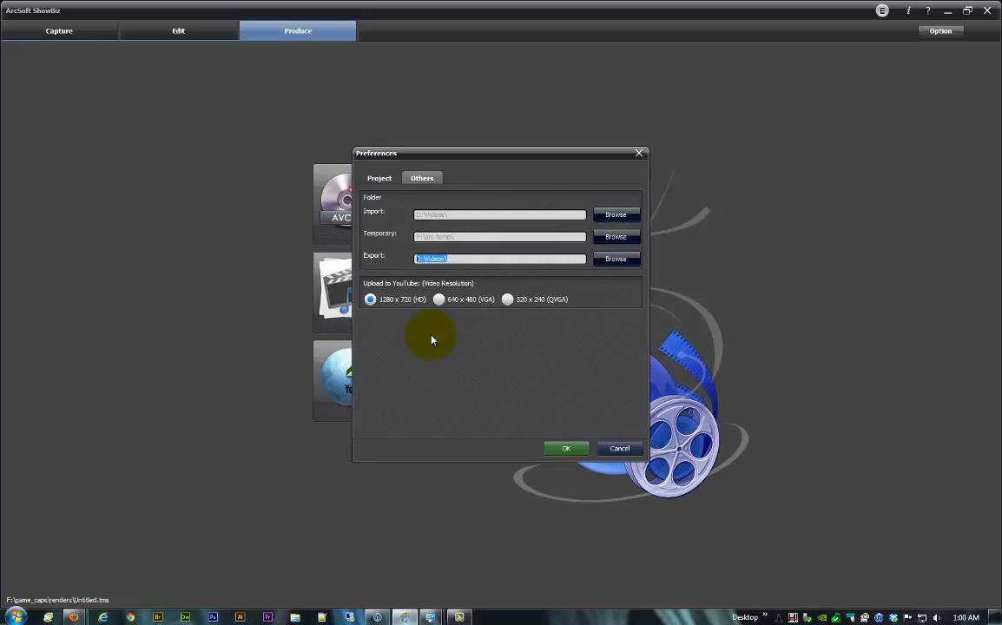
mouse_move(428, 296)
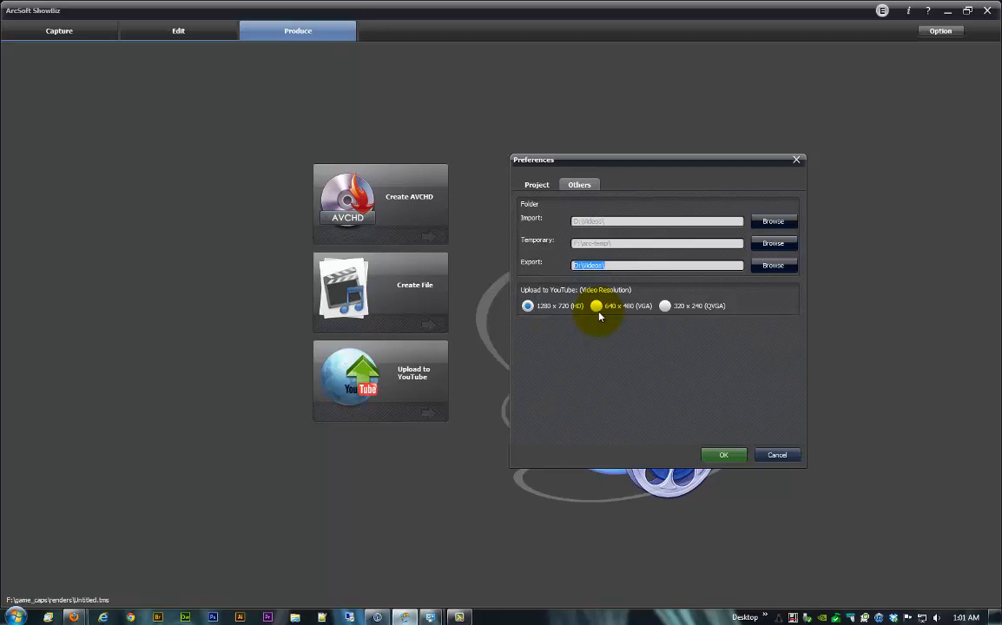
click(528, 306)
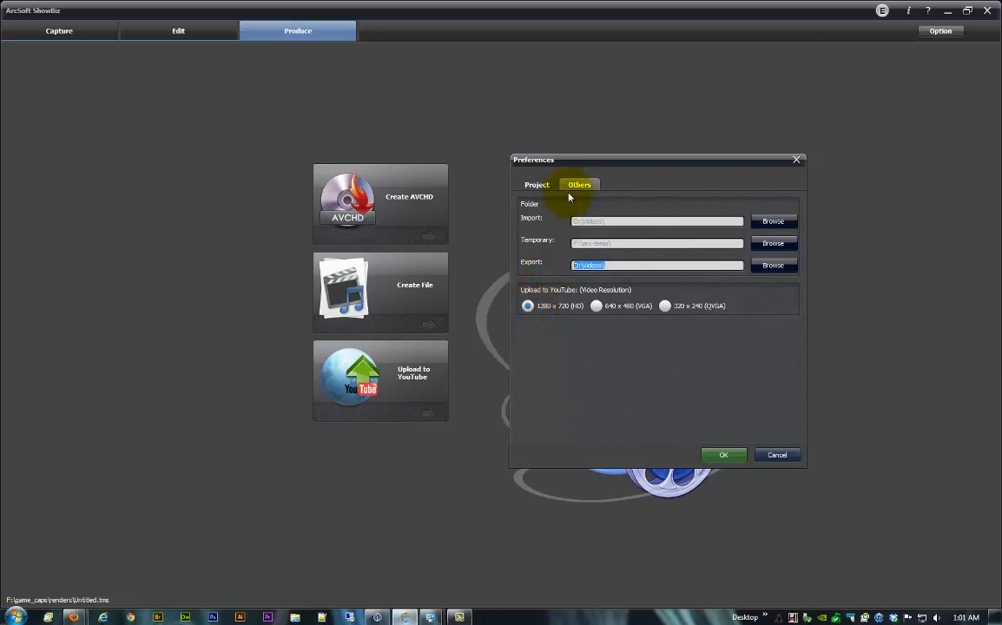
mouse_move(722, 455)
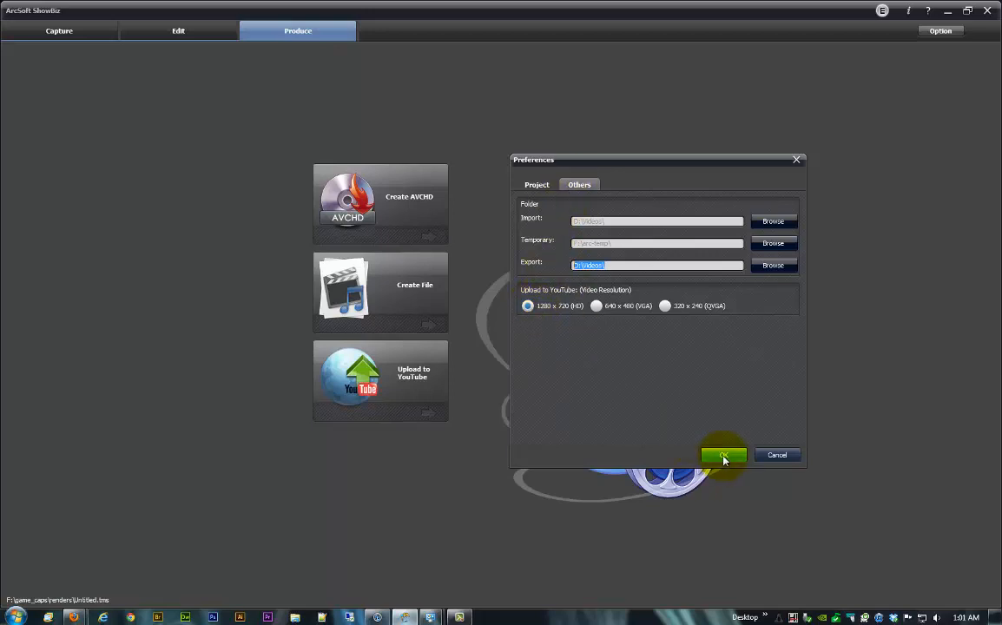
click(722, 455)
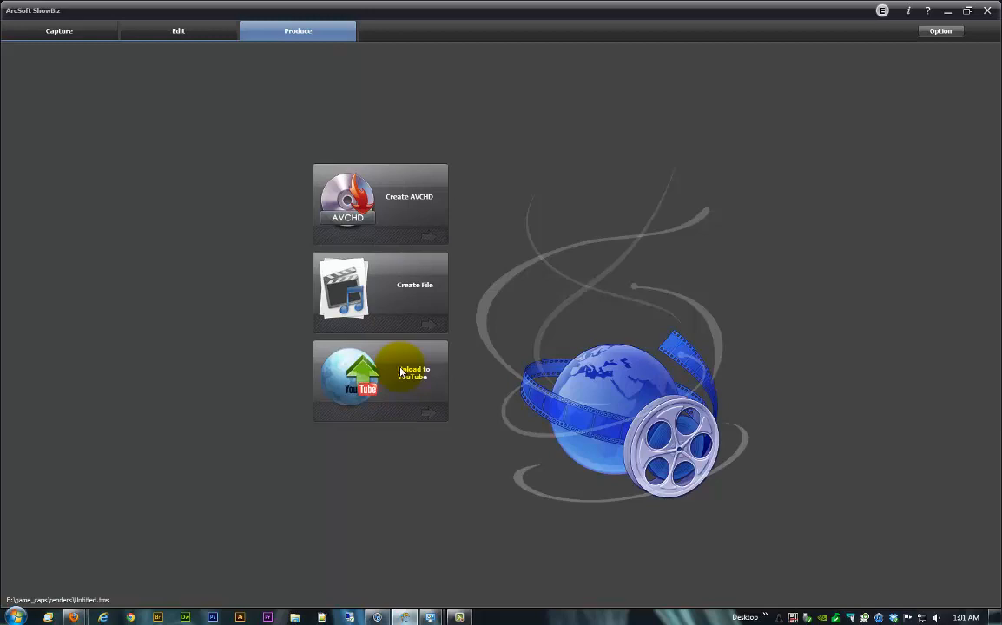
mouse_move(410, 297)
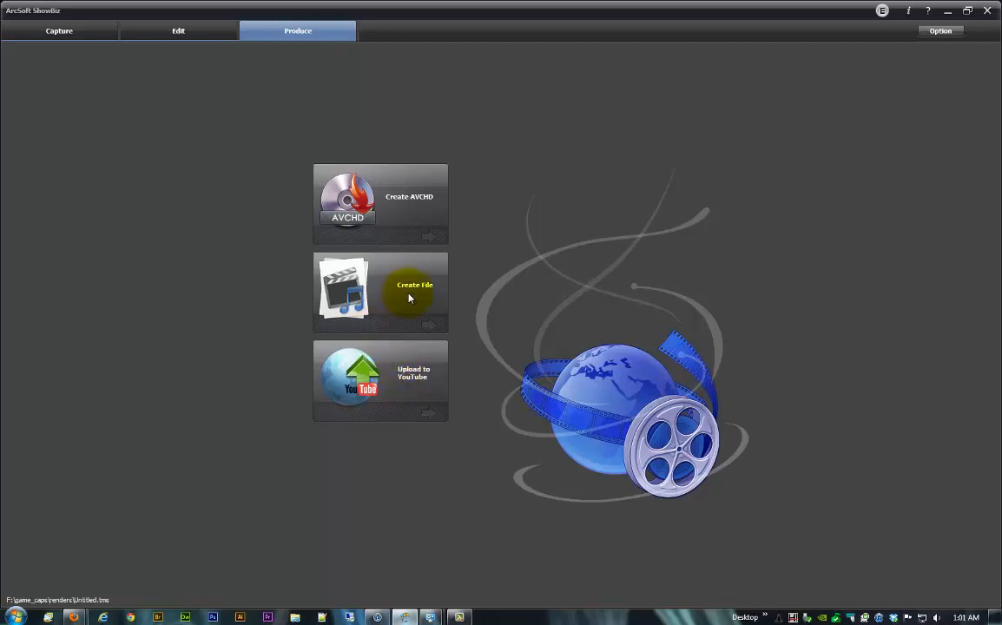
mouse_move(389, 276)
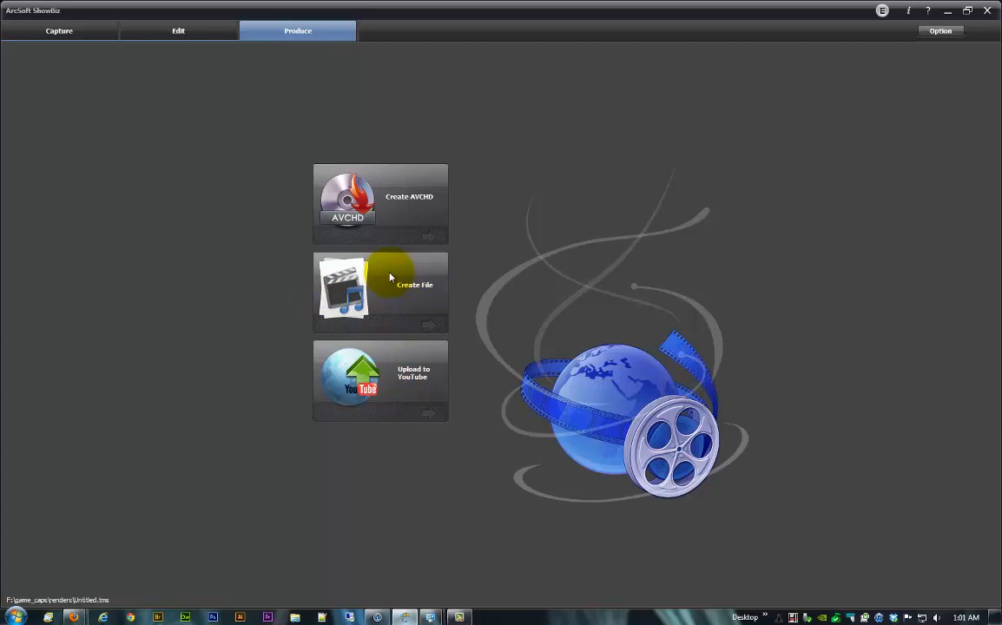
mouse_move(675, 198)
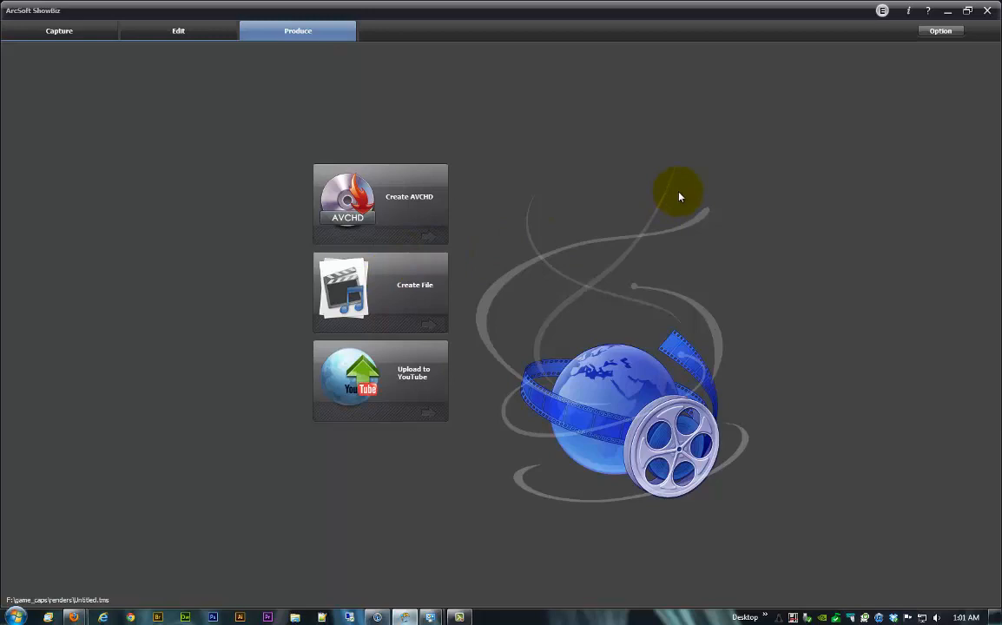
mouse_move(889, 45)
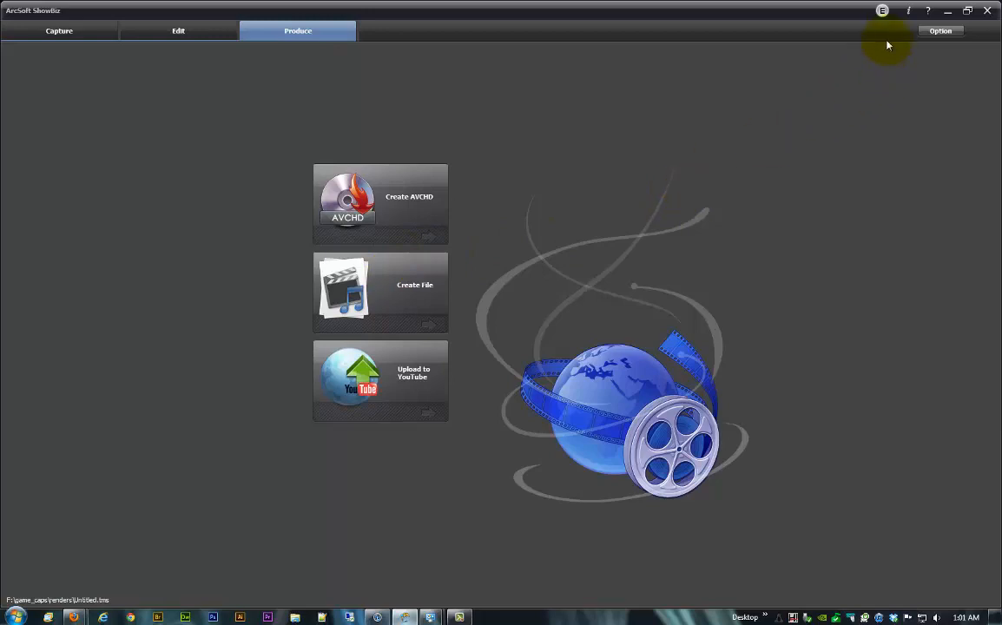
- Bring up the Information Center window showing its Patches page
click(883, 11)
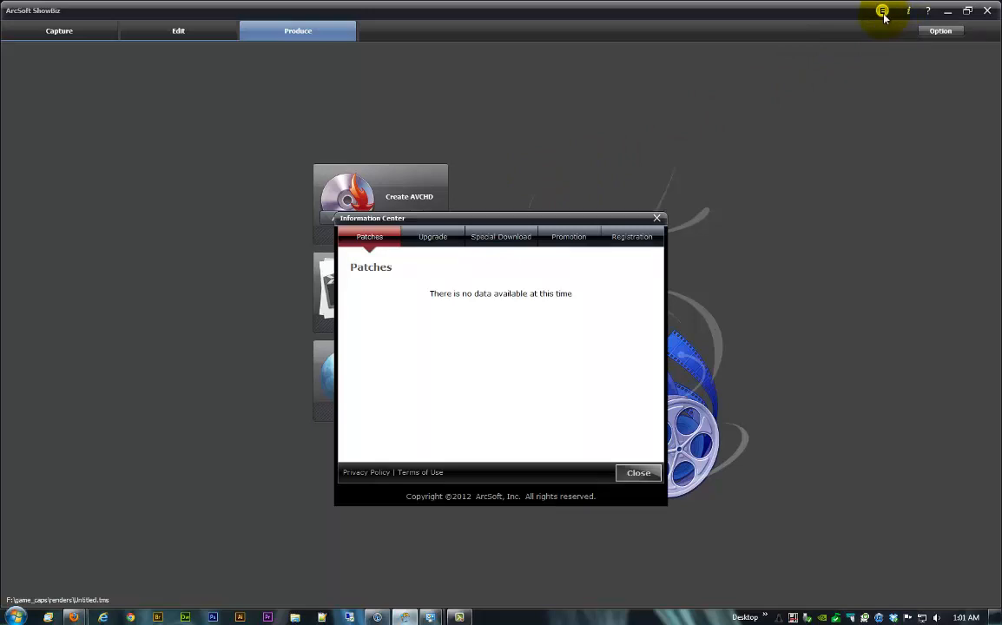
mouse_move(714, 97)
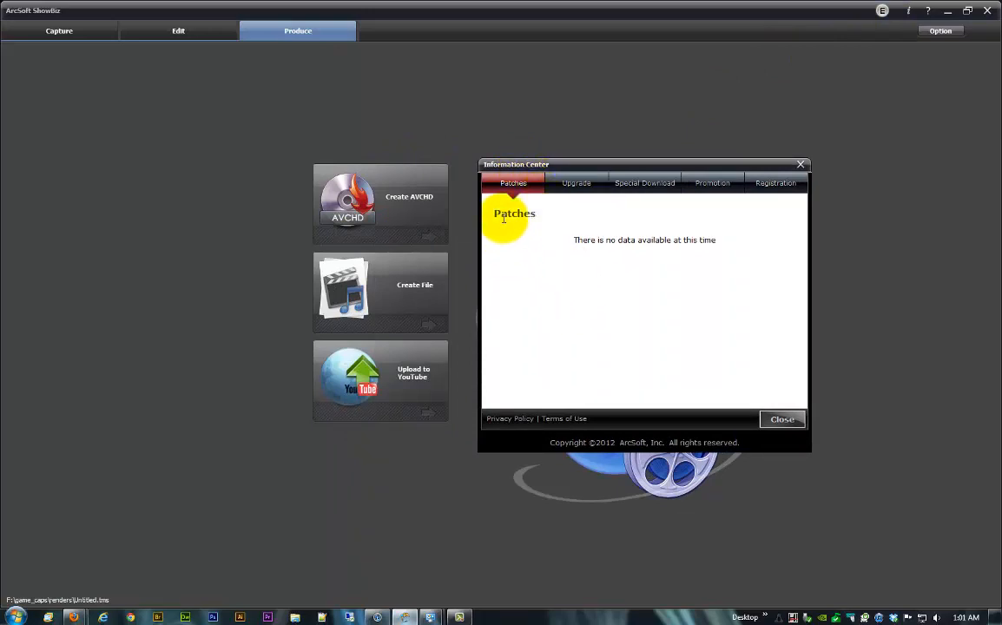
mouse_move(570, 224)
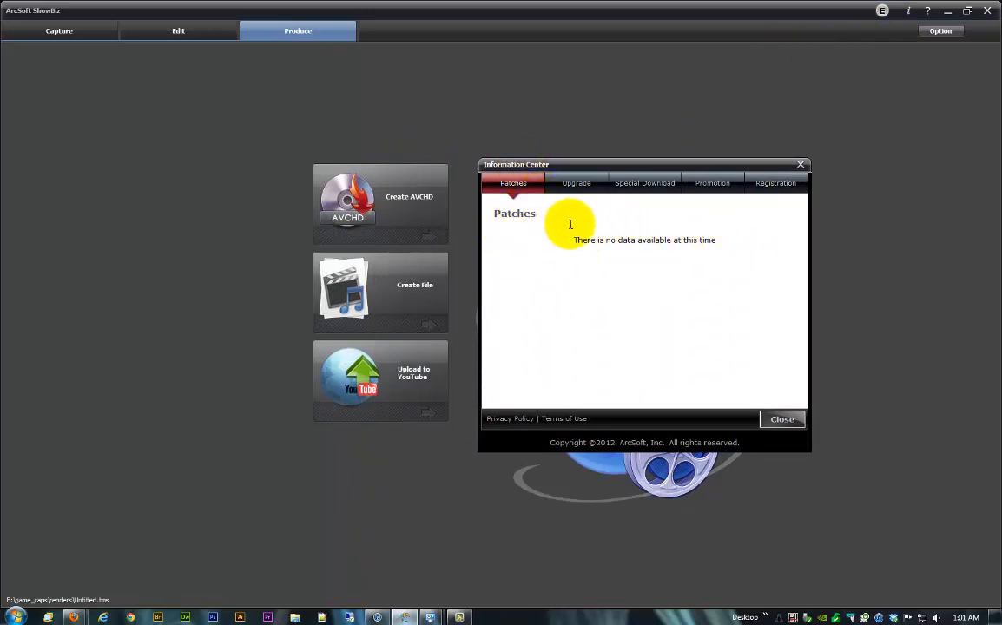
- View the Upgrade, Special Download and Promotion pages, all empty, then close the window
click(577, 182)
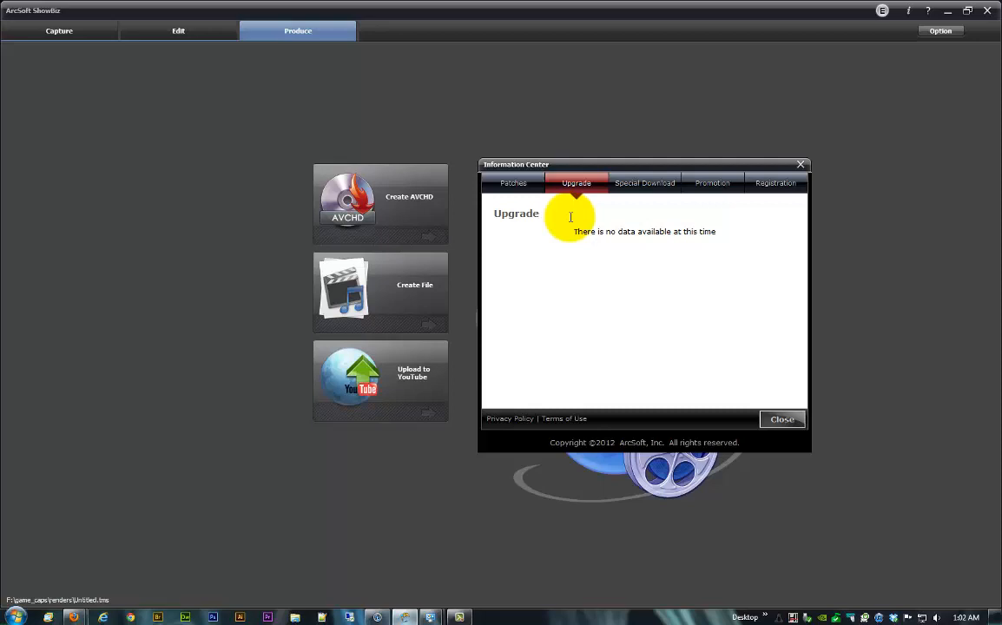
mouse_move(729, 235)
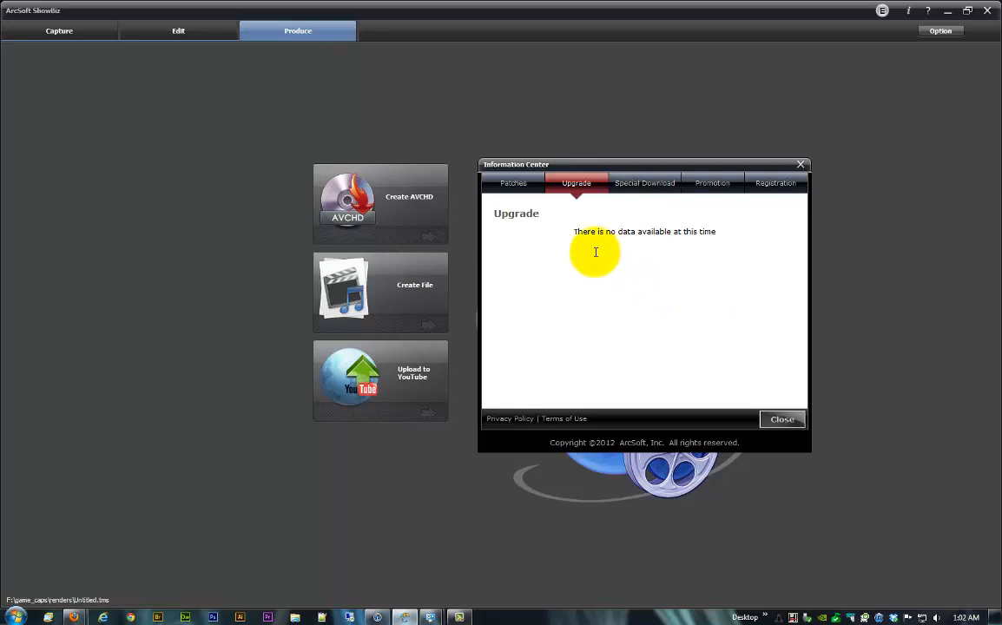
click(644, 184)
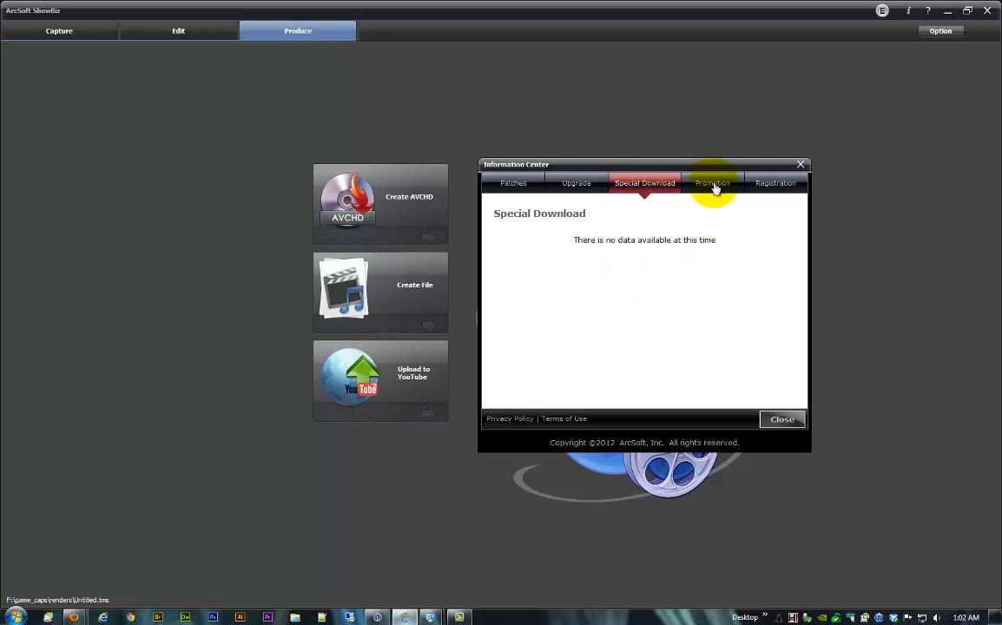
click(712, 184)
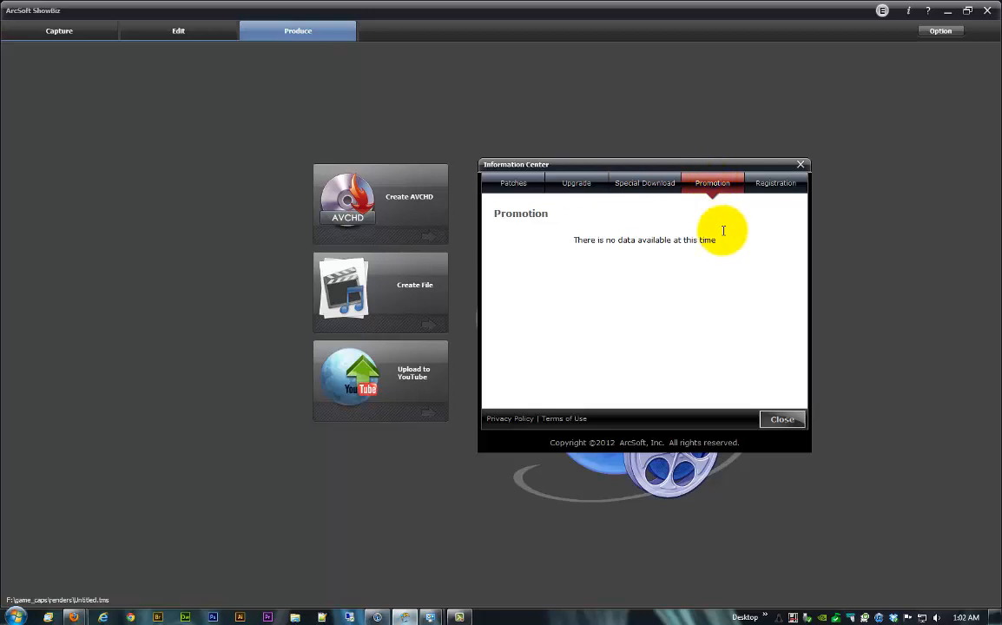
mouse_move(775, 184)
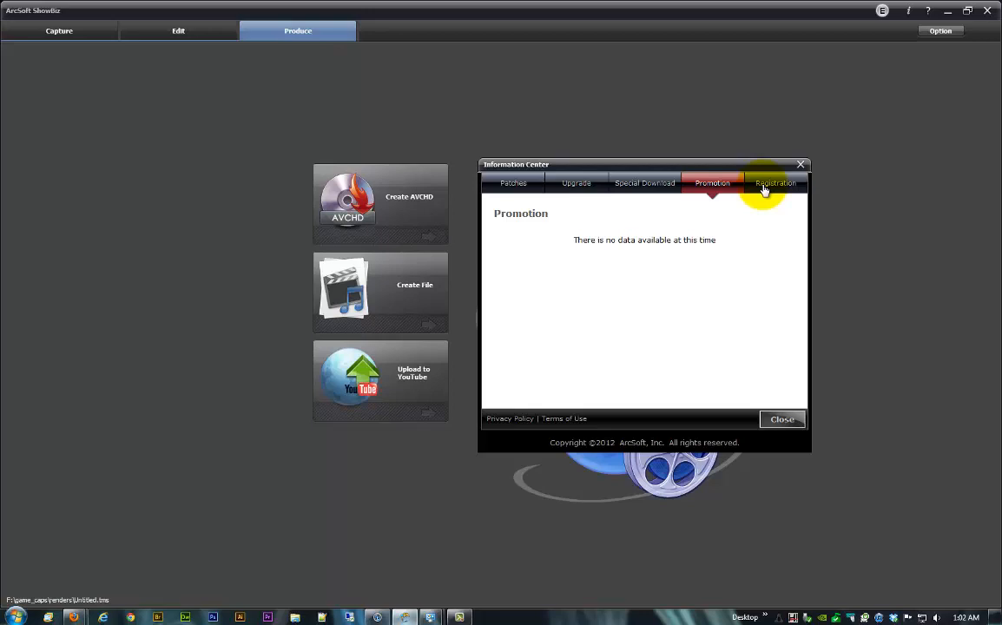
click(781, 419)
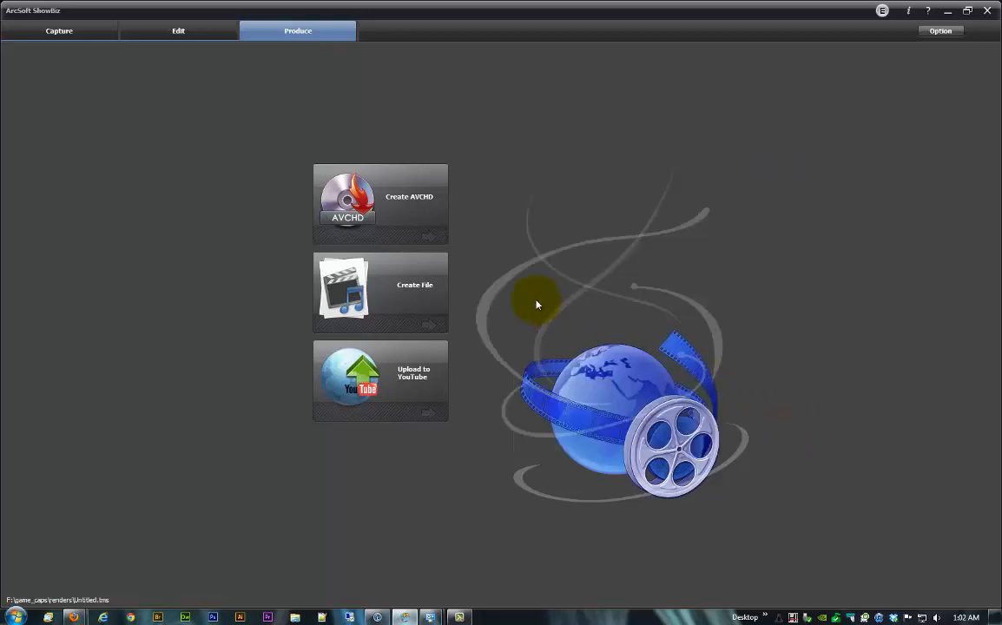
- Return to the Edit screen and show the media library with the countdown clip
click(177, 32)
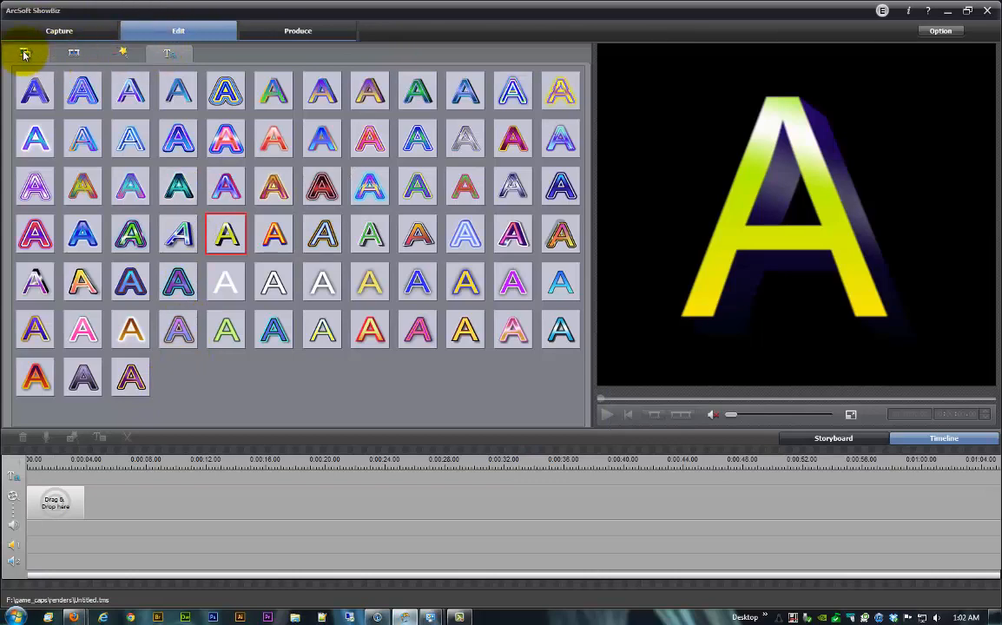
click(26, 52)
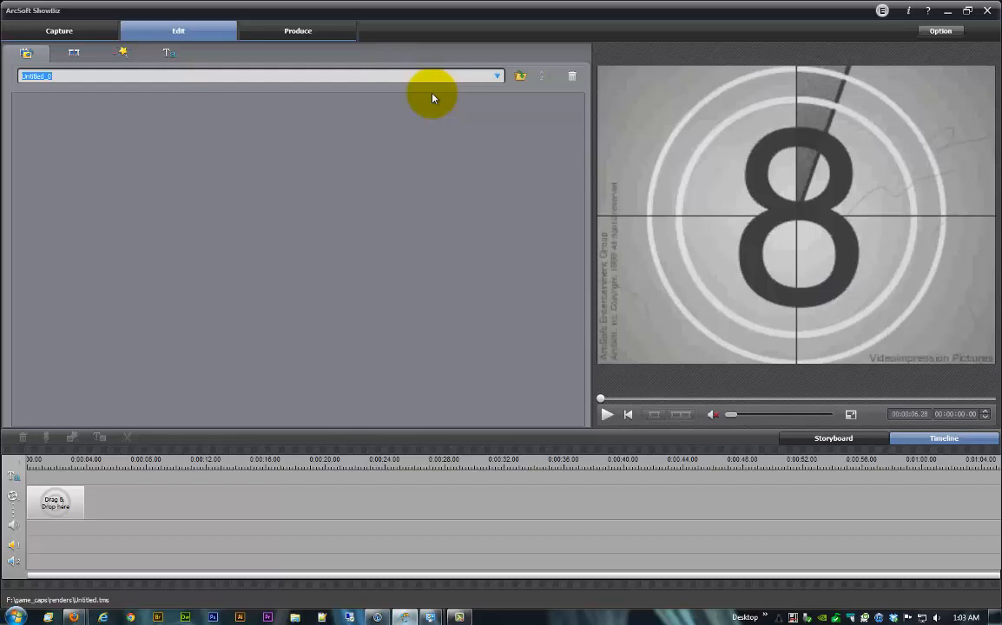
mouse_move(426, 127)
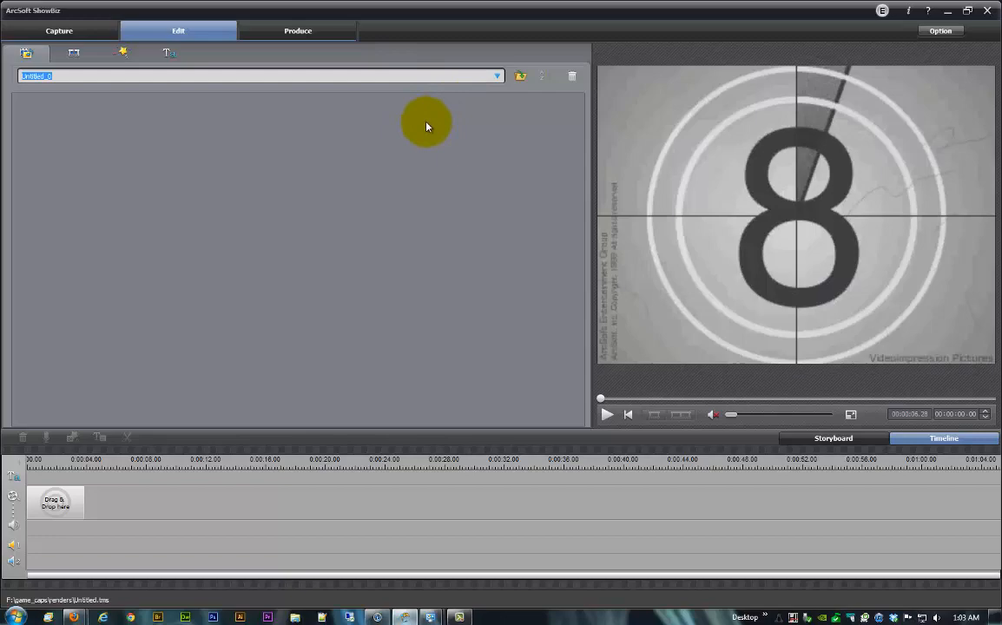